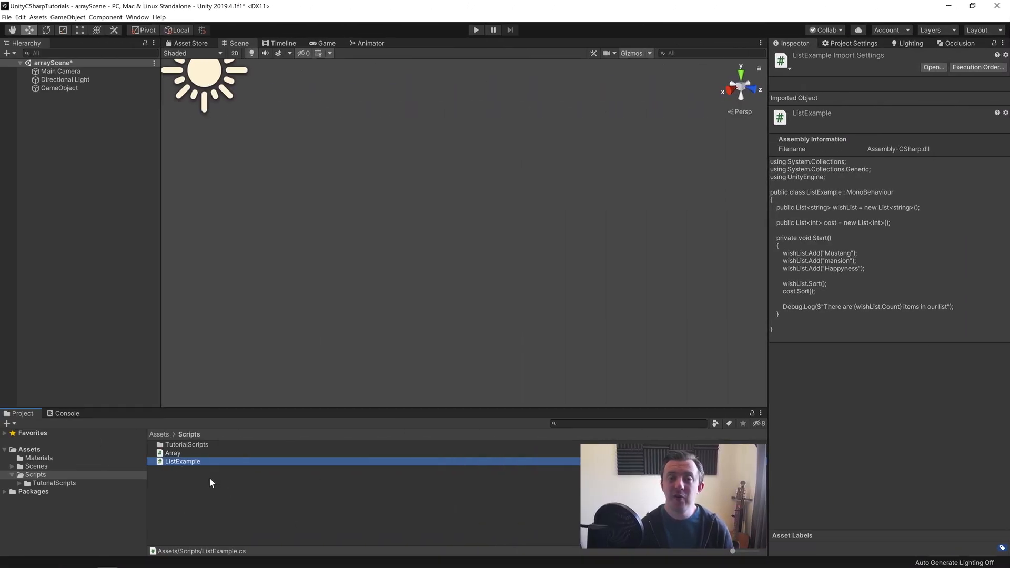
mouse_move(183, 480)
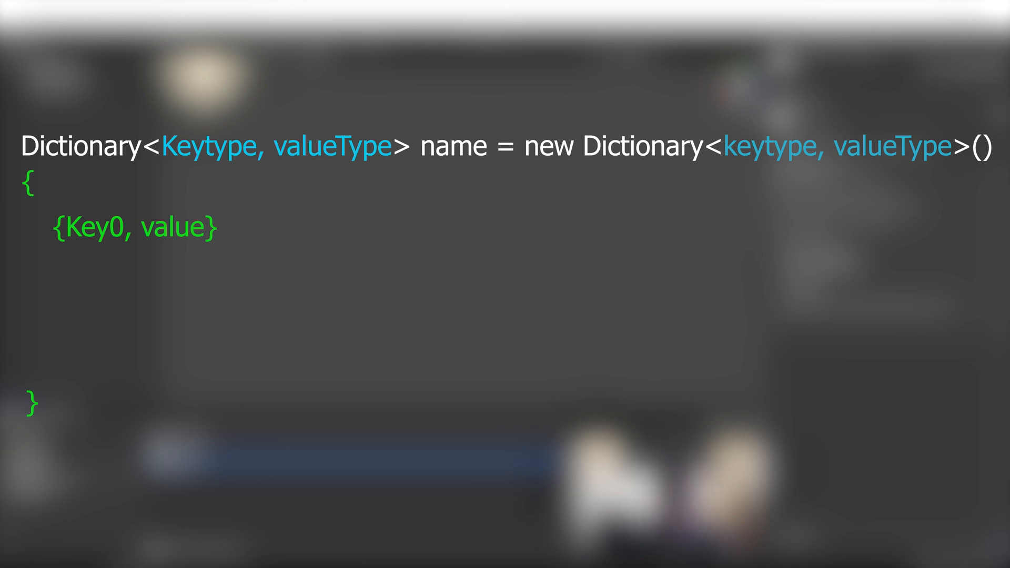
Create a C# script named Dictionaries in the Scripts folder and open it in Visual Studio
text(,)
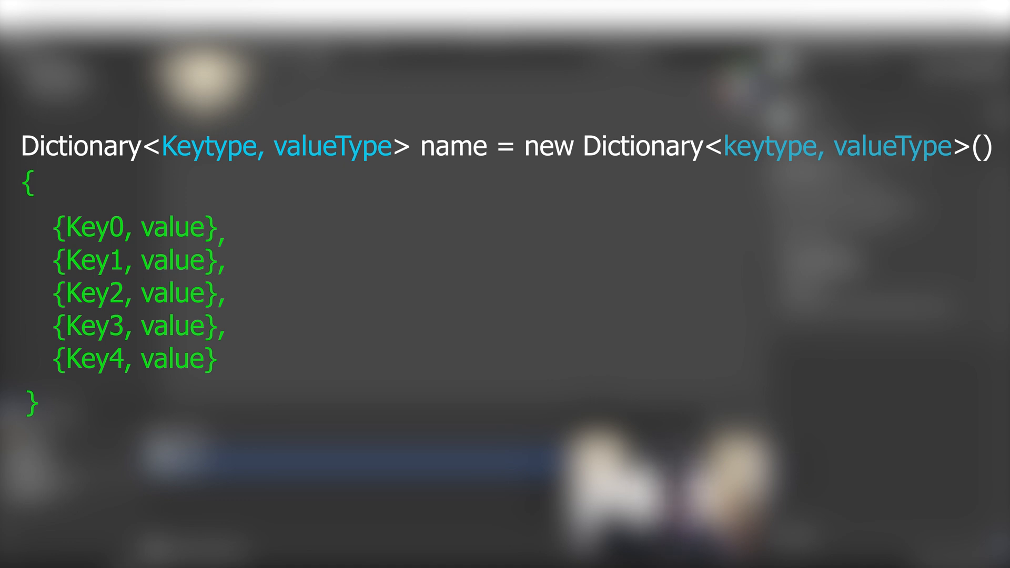
right_click(36, 474)
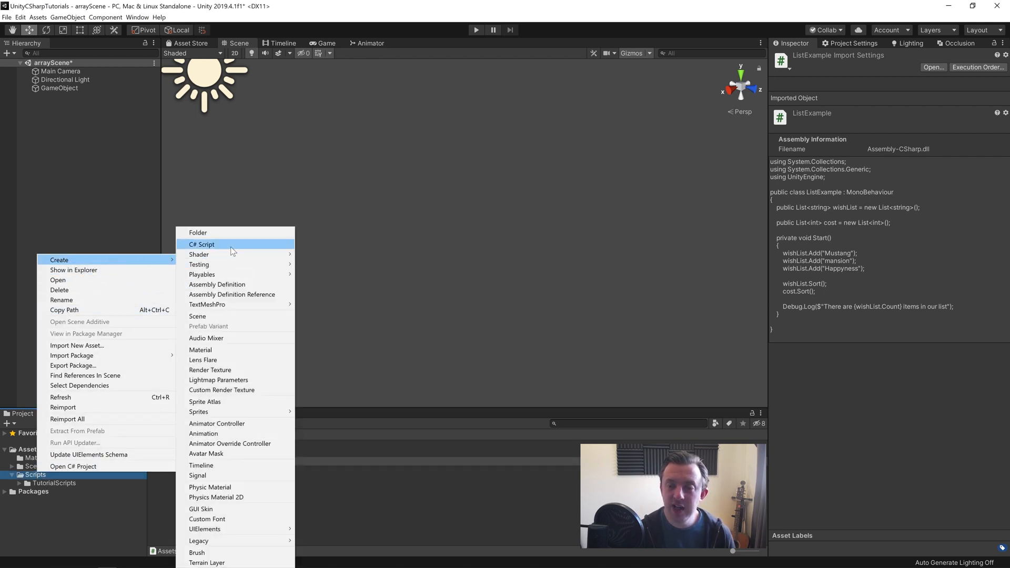
click(202, 245)
text(Dictiona)
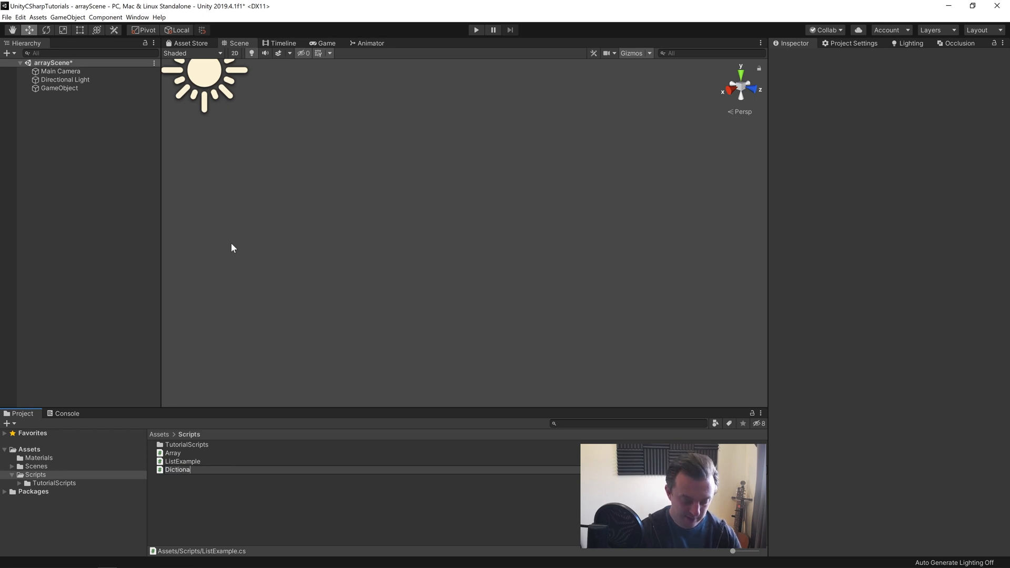
key(enter)
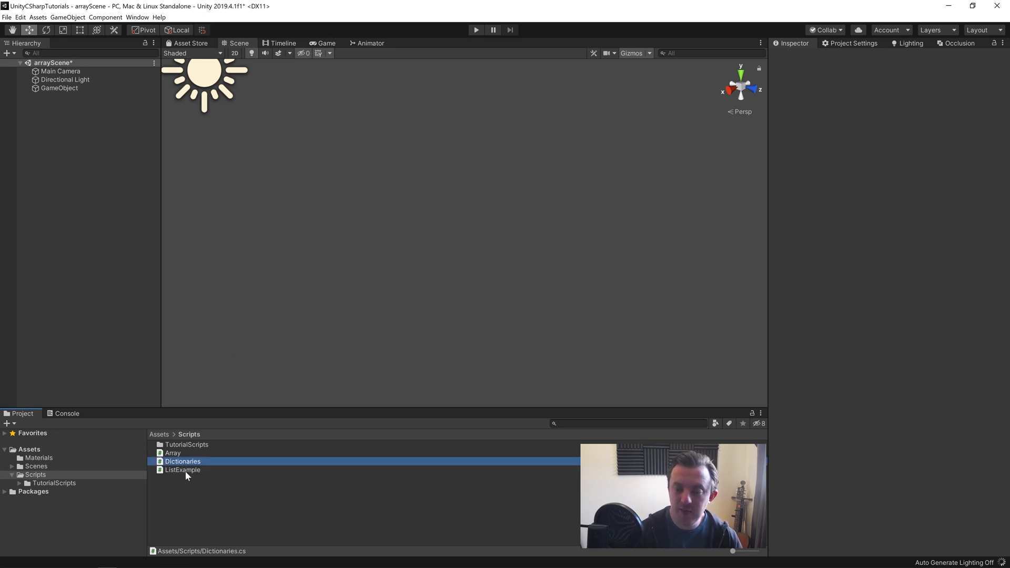
click(182, 461)
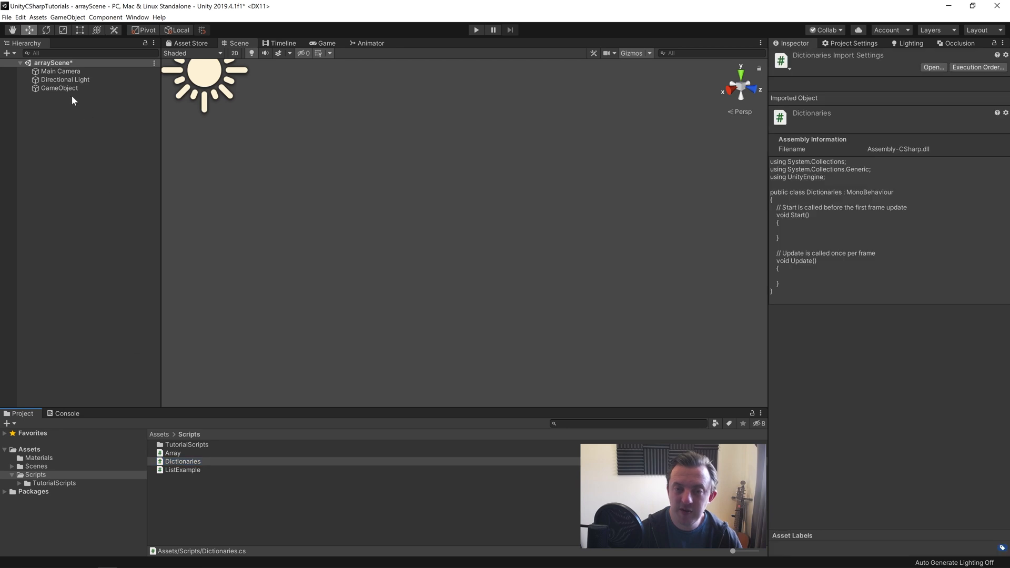
click(59, 87)
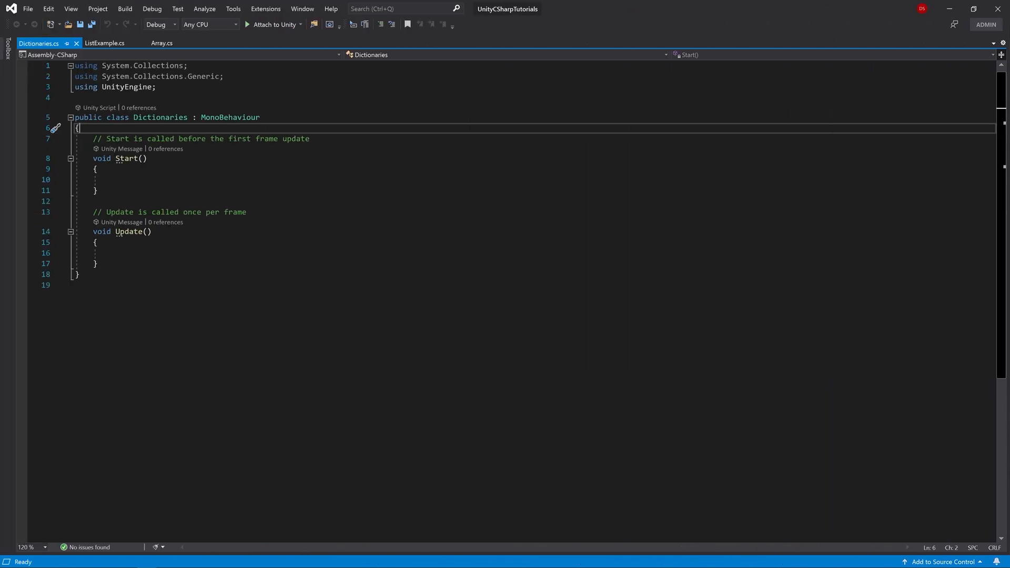
Declare Dictionary<string, int> inventory = new Dictionary<string, int>(); at the top of the class
key(enter)
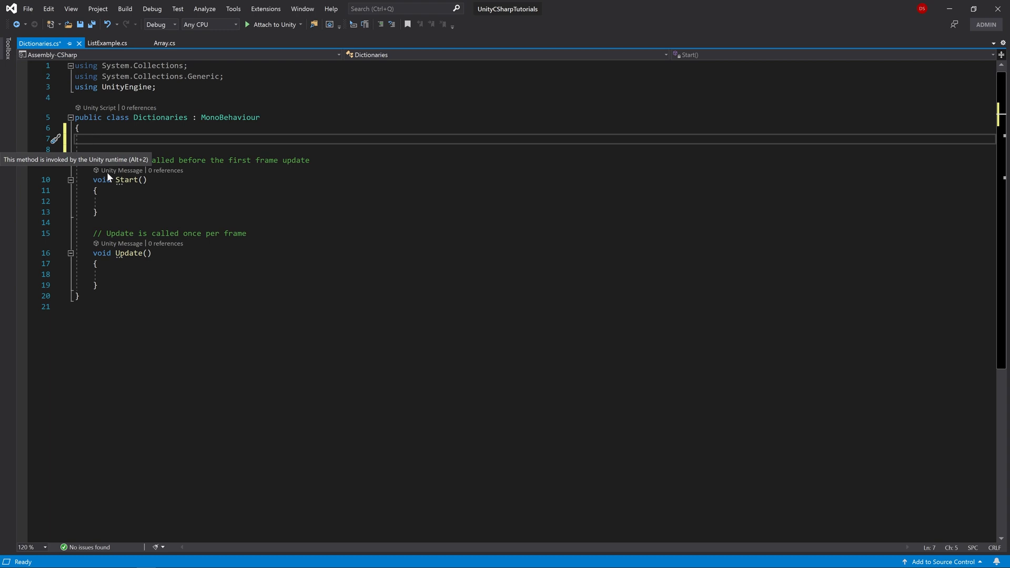
text(Dictionary)
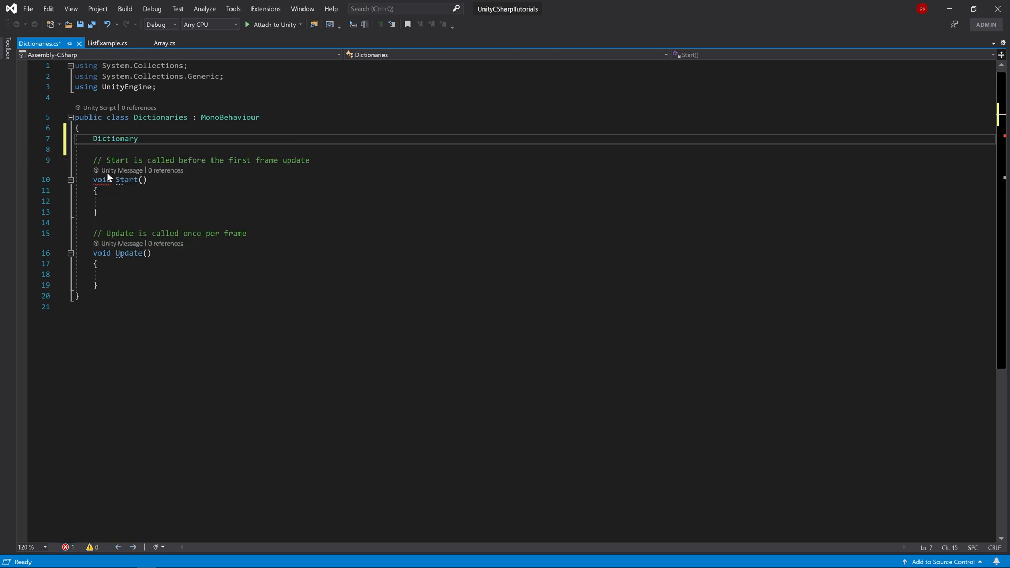
text(<string>)
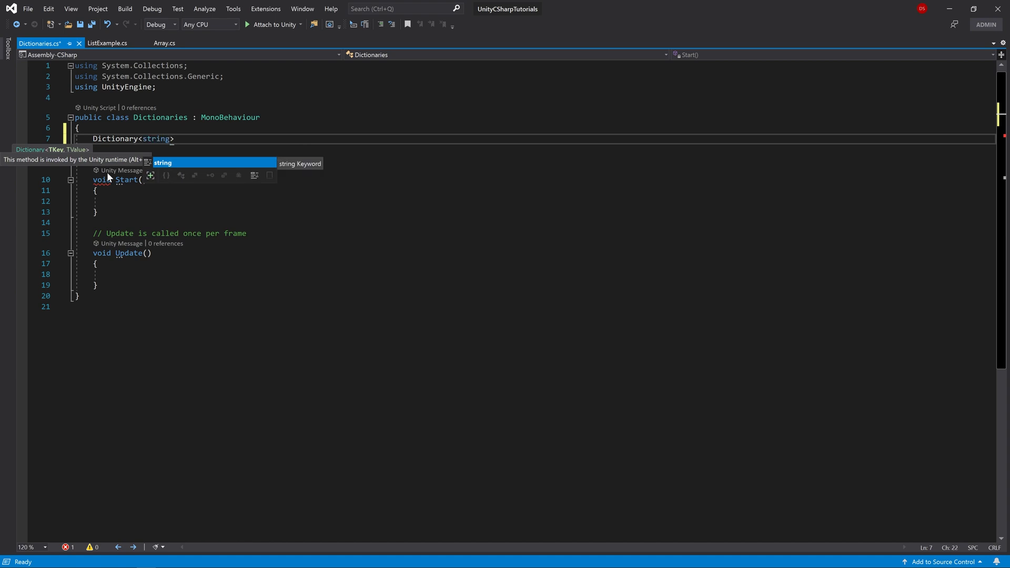
text(,)
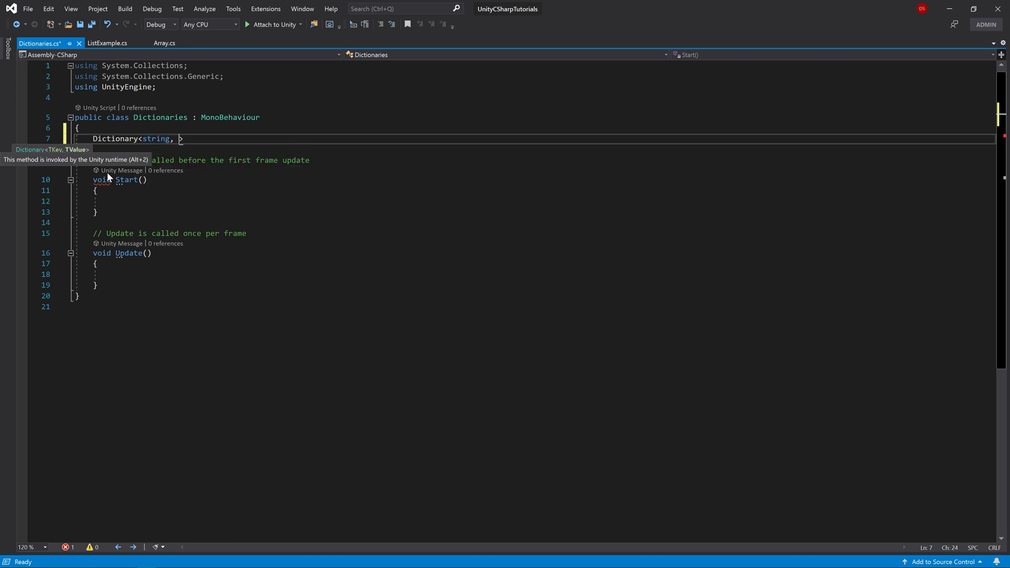
text(int>)
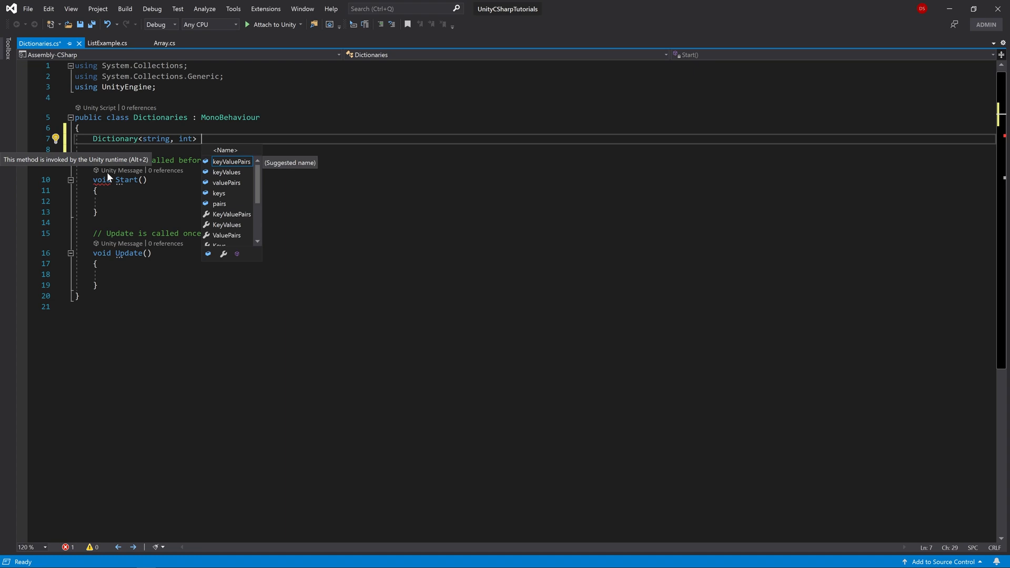
text(i)
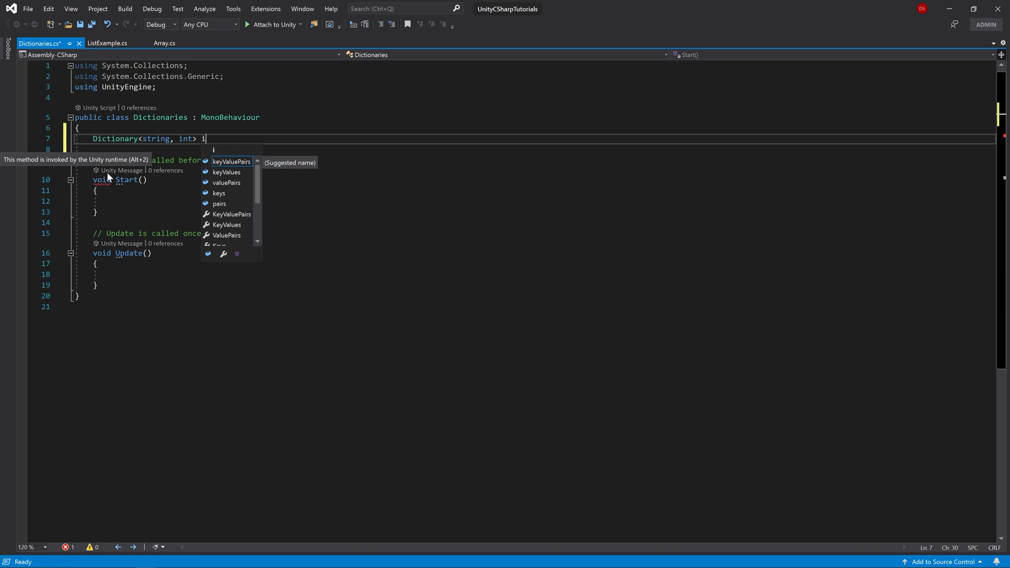
text(nventory = new dis)
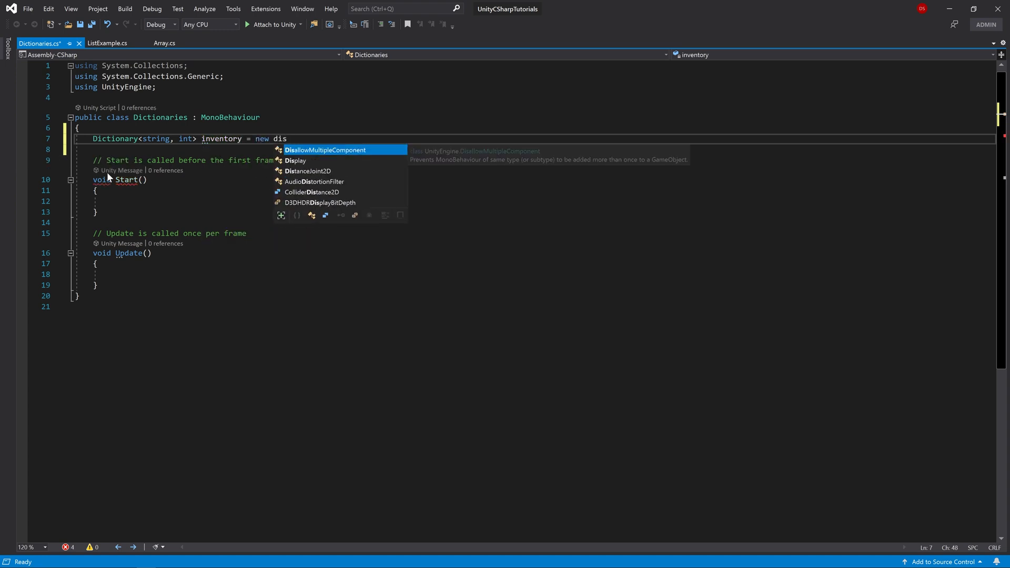
text(Dictionary<string, int>)
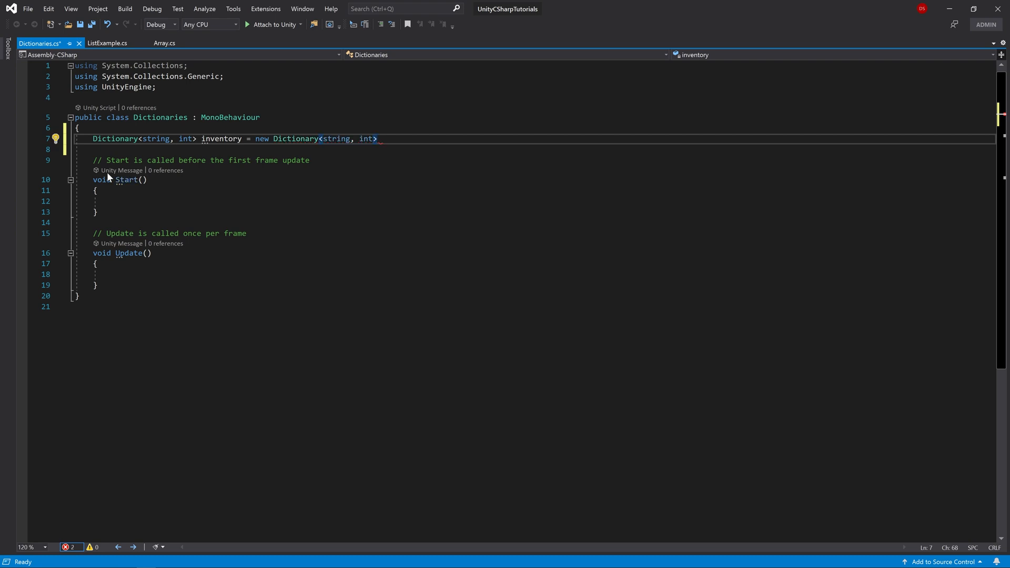
text(();)
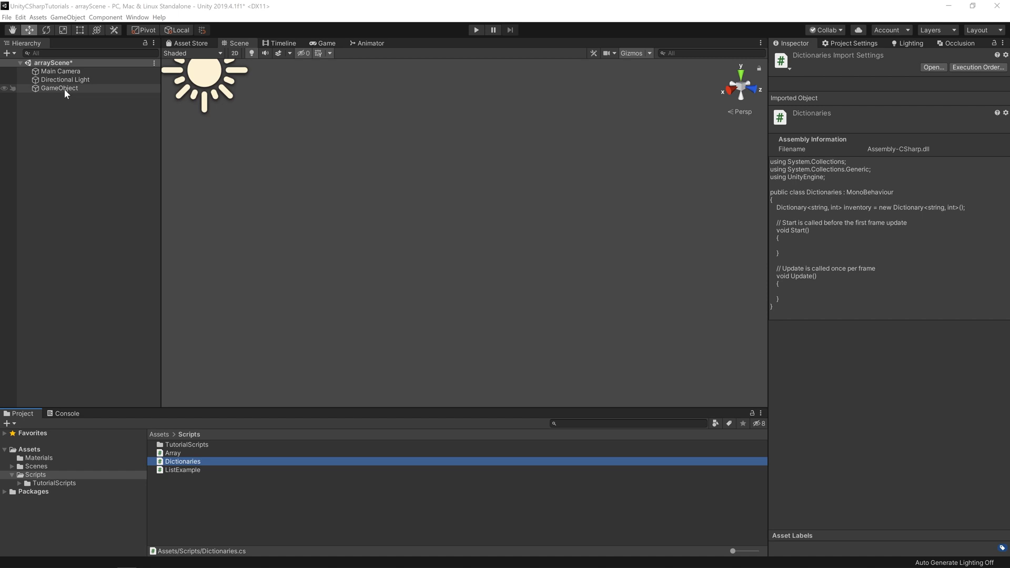
Select GameObject in the Hierarchy to confirm its Dictionaries (Script) component
click(59, 88)
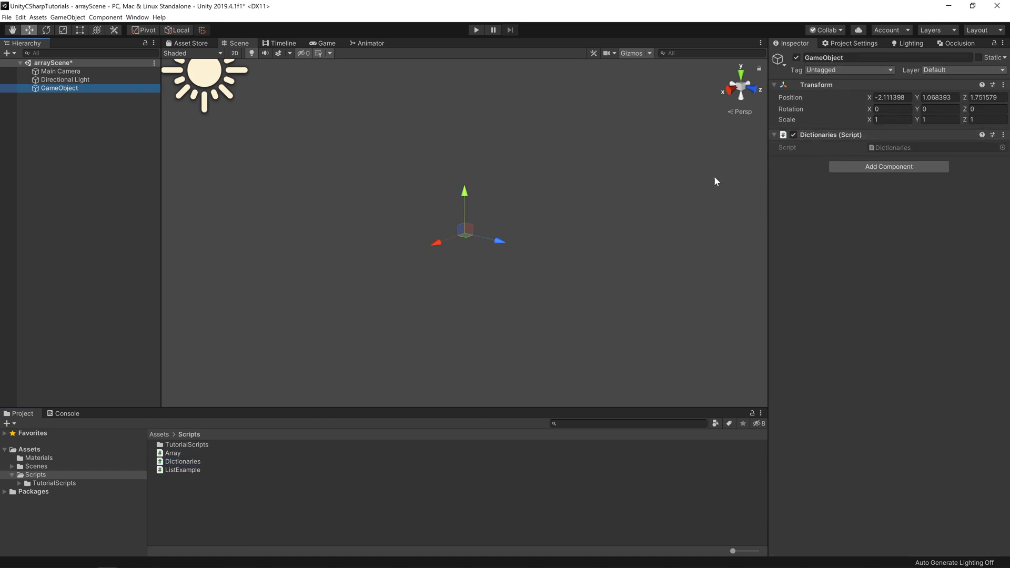
mouse_move(797, 169)
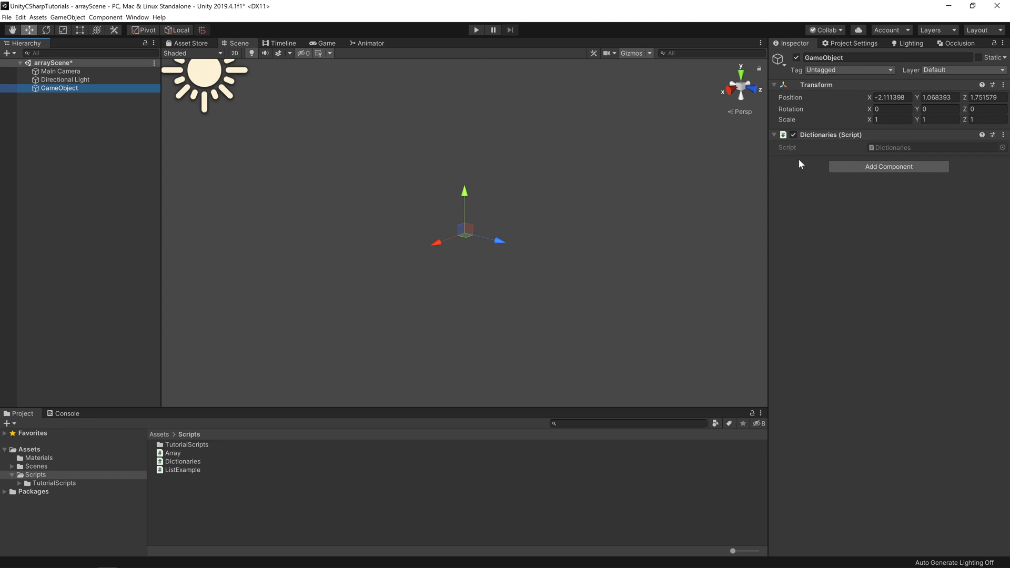
mouse_move(807, 167)
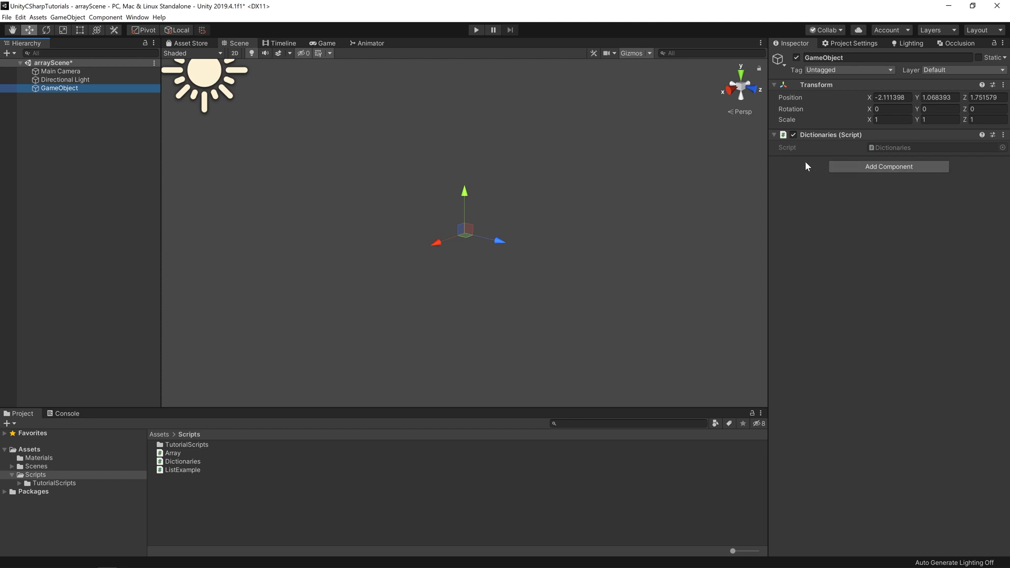
mouse_move(956, 188)
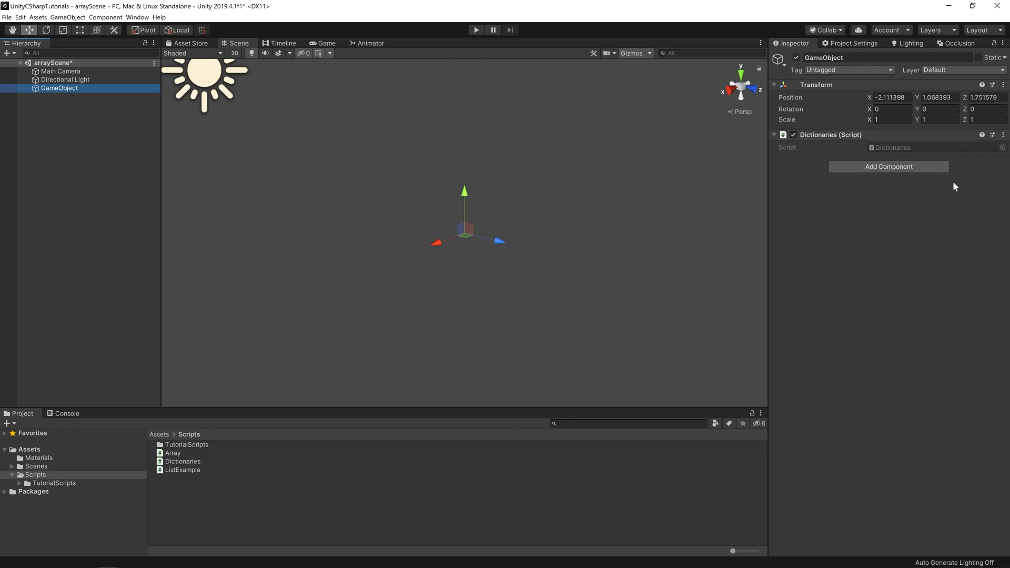
mouse_move(233, 376)
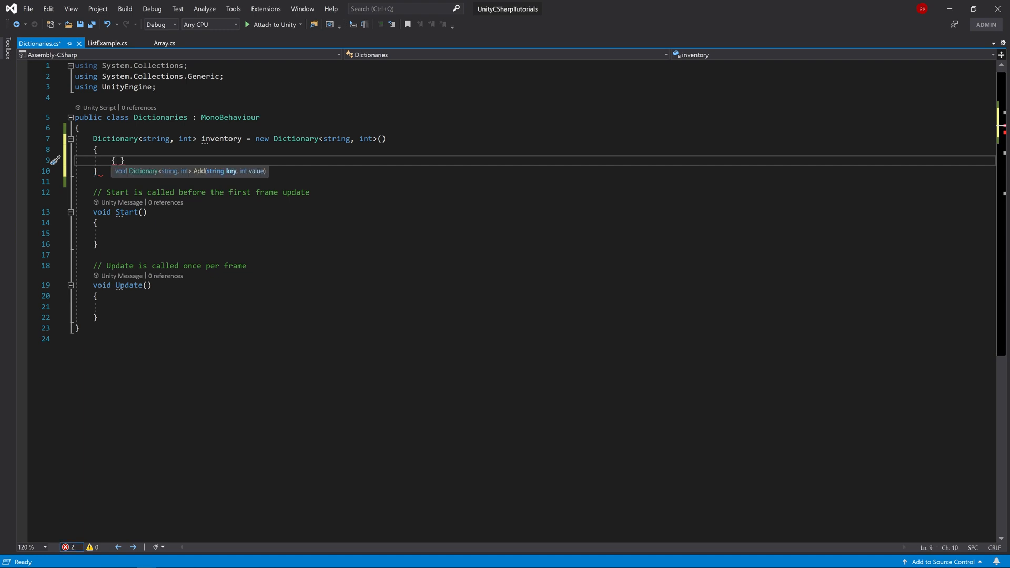
Add initializer entries {"Sword", 100} and {"Magic Wand", 1000} to inventory
text(sword)
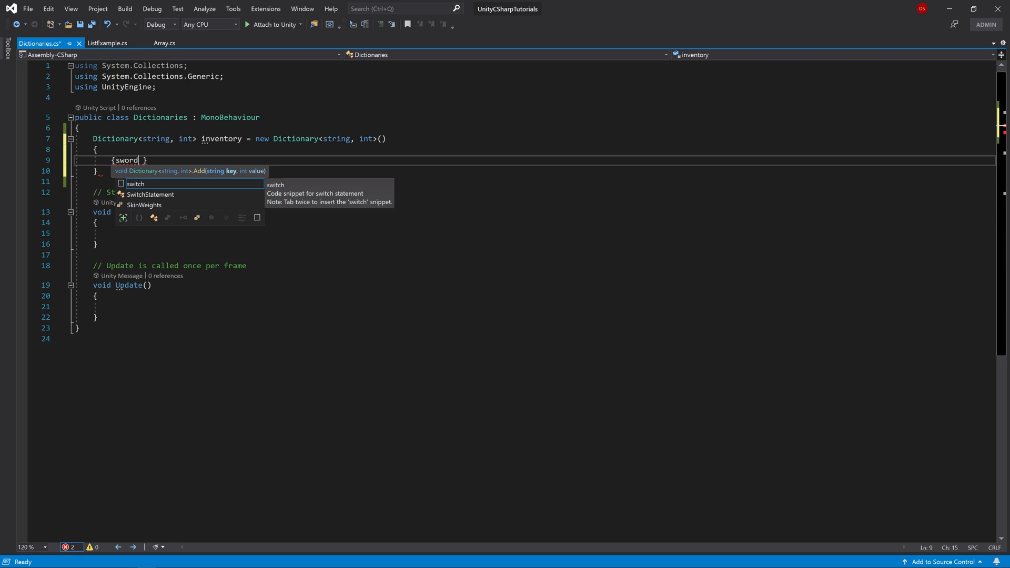
text(,)
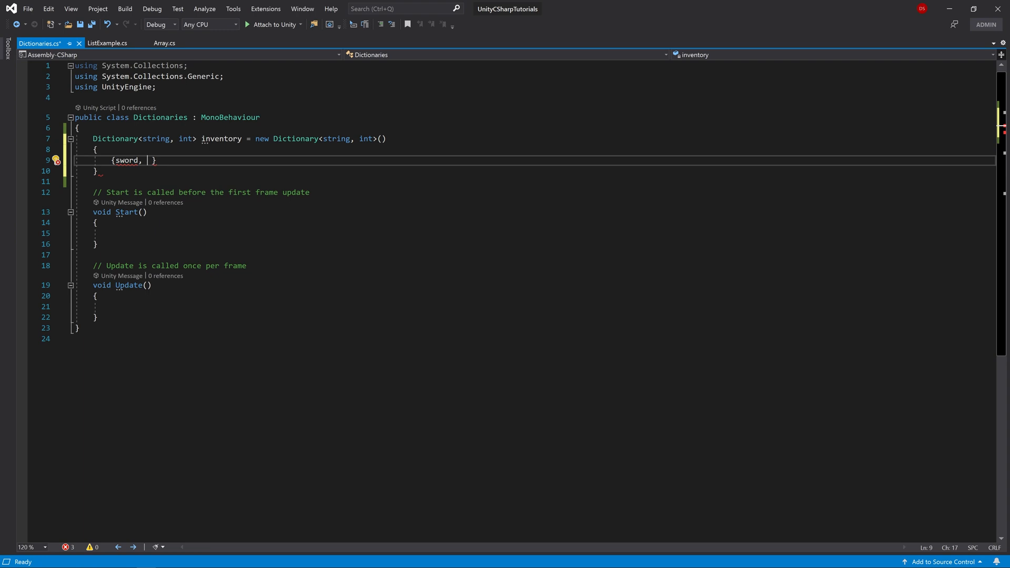
text(100)
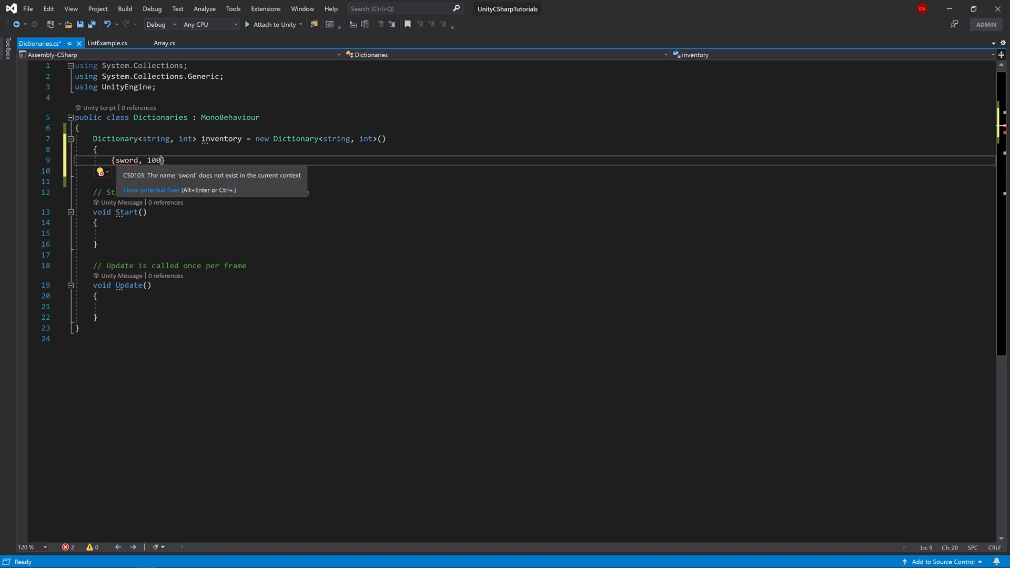
text("S)
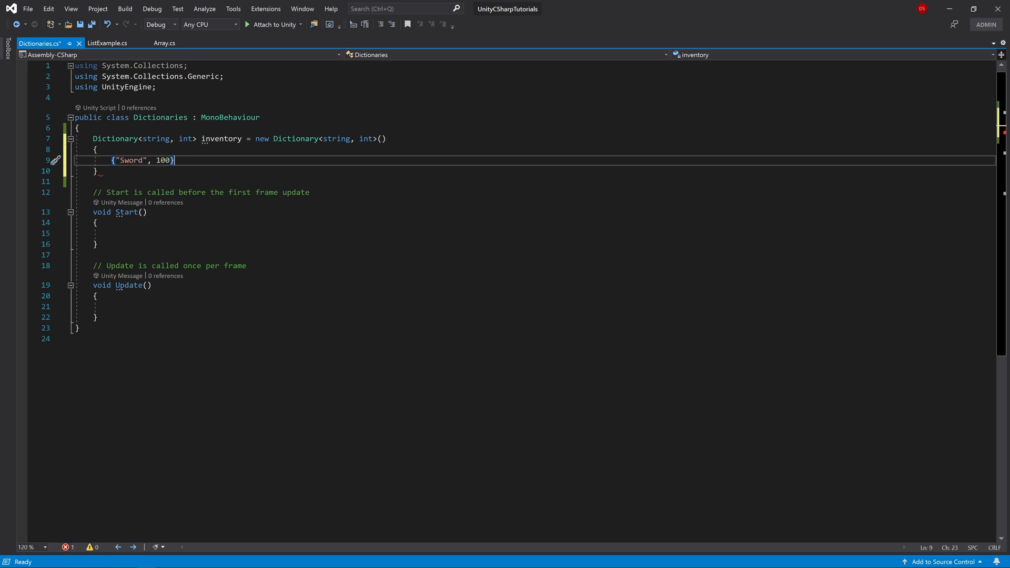
text(,)
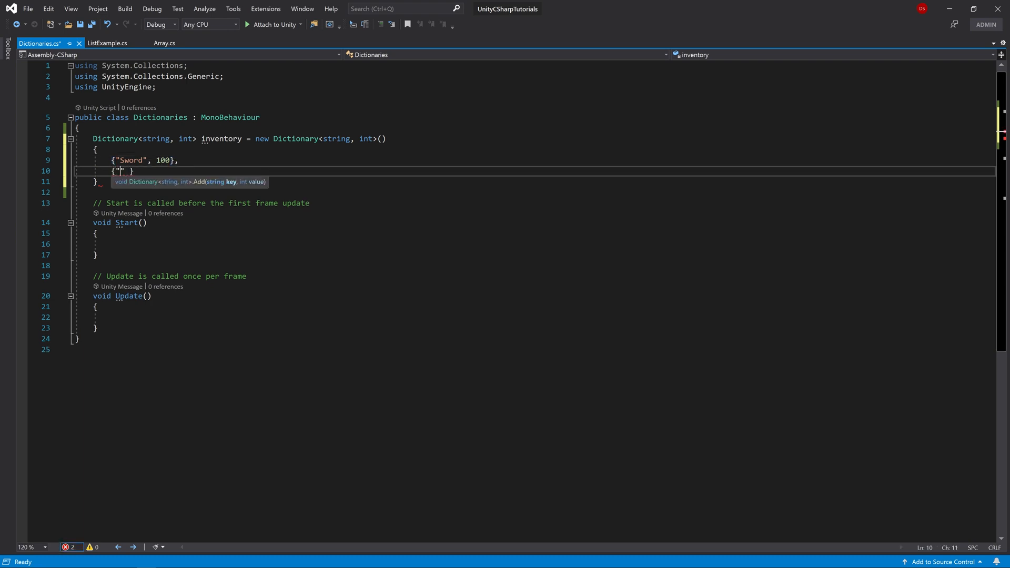
text(Magic)
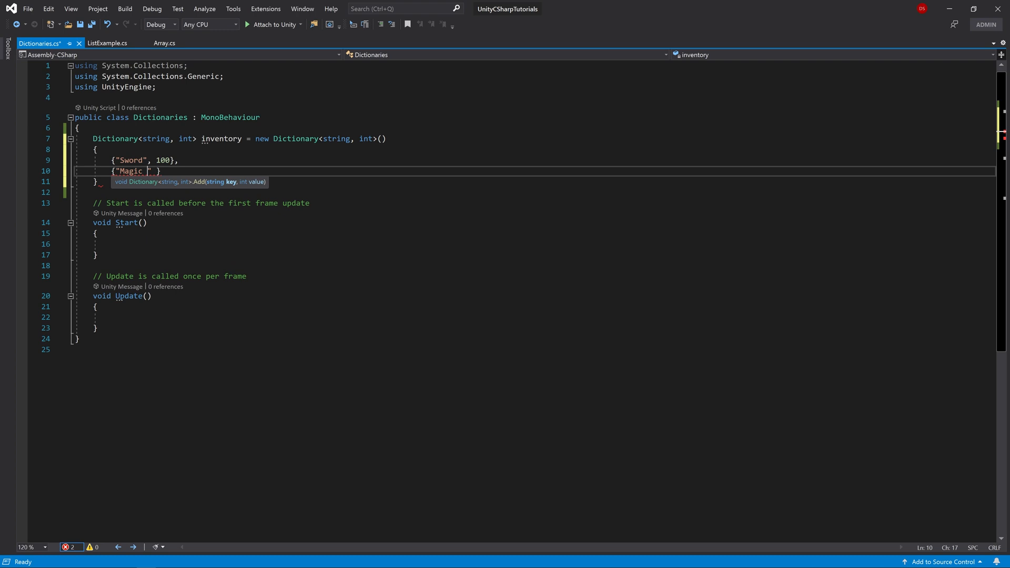
text(Wand",)
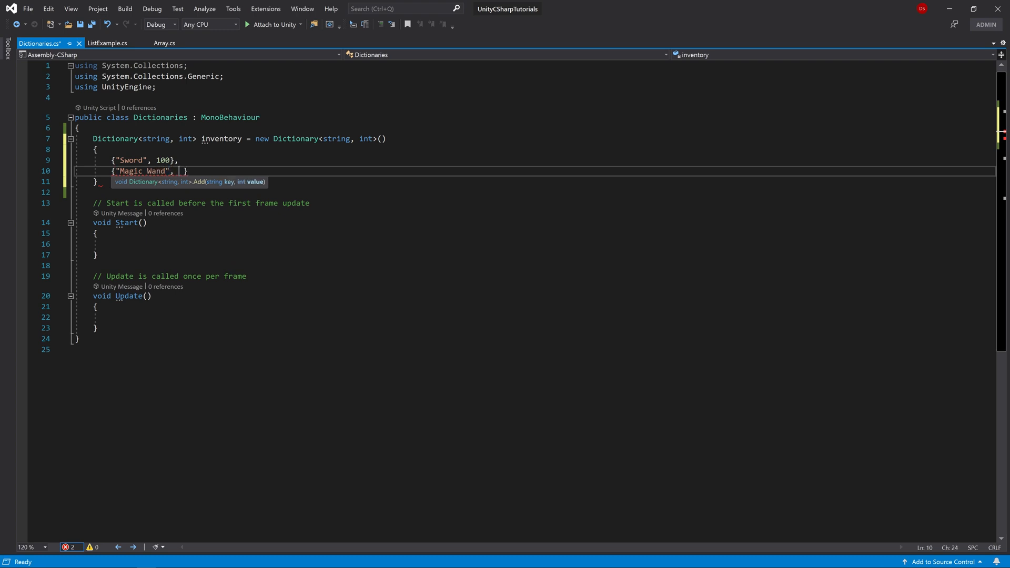
text(1000},)
text({)
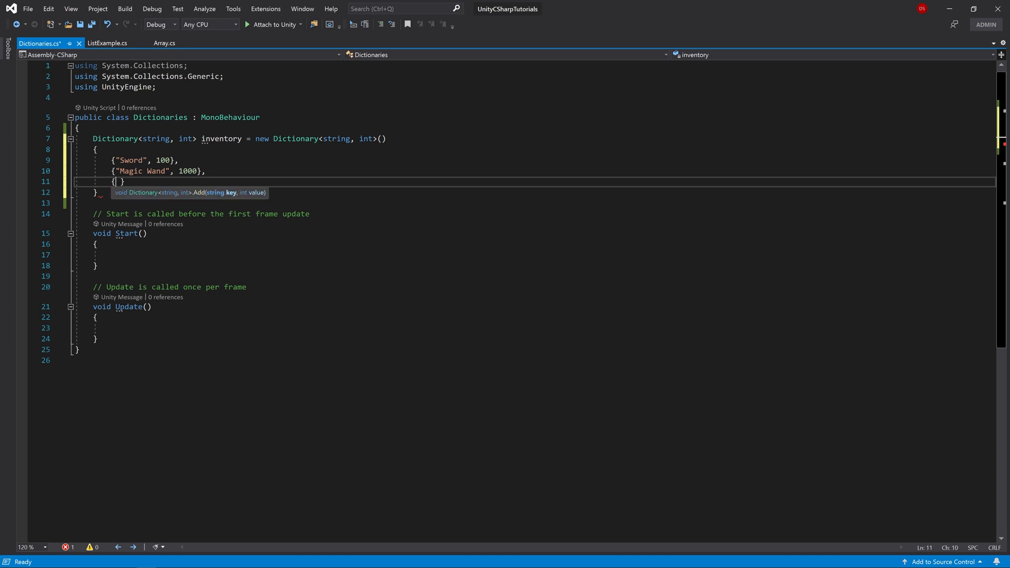
Add the {"potion", 200} entry, close the initializer with a semicolon, and remove the Update method
text(")
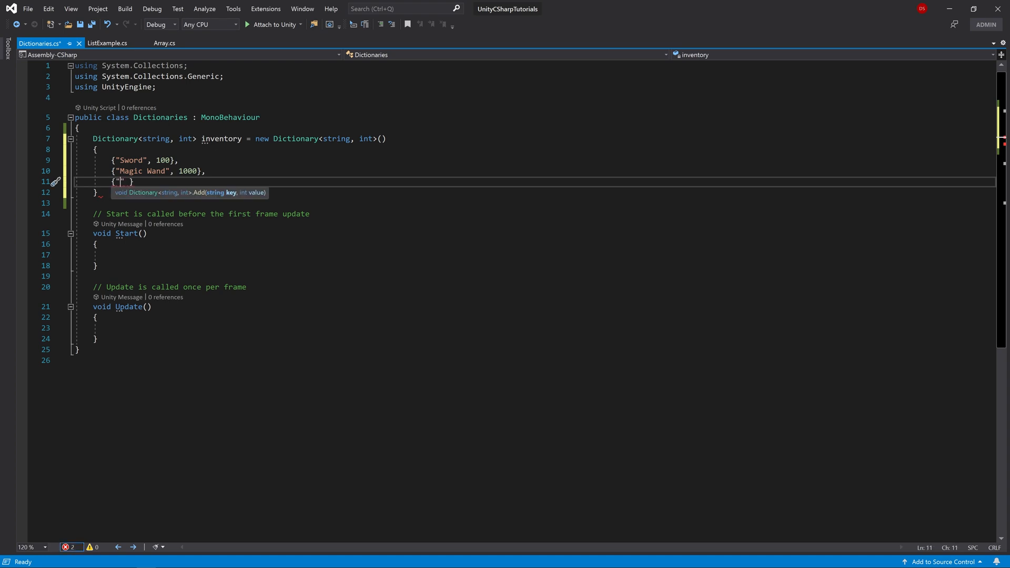
text(potion)
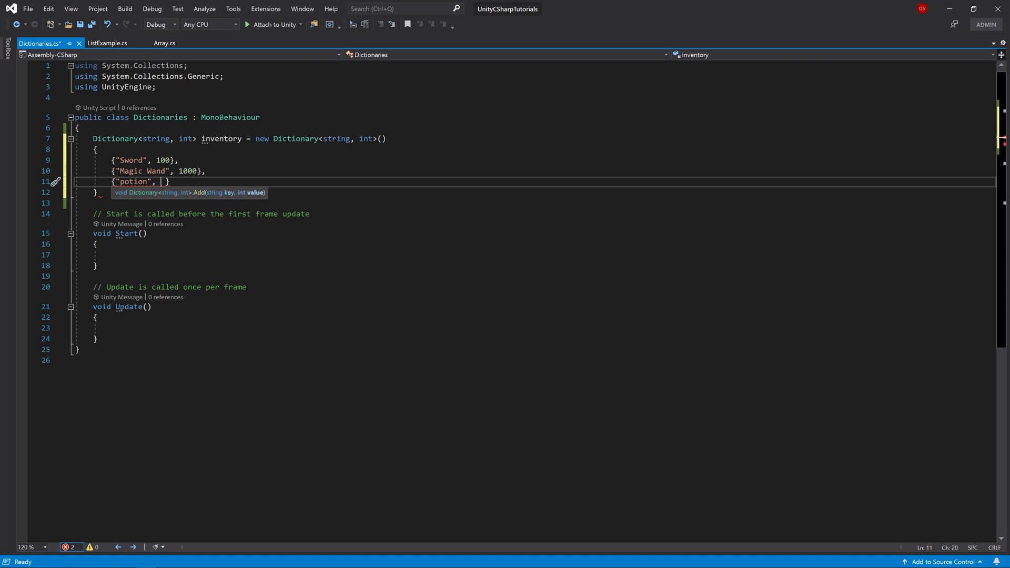
text(200})
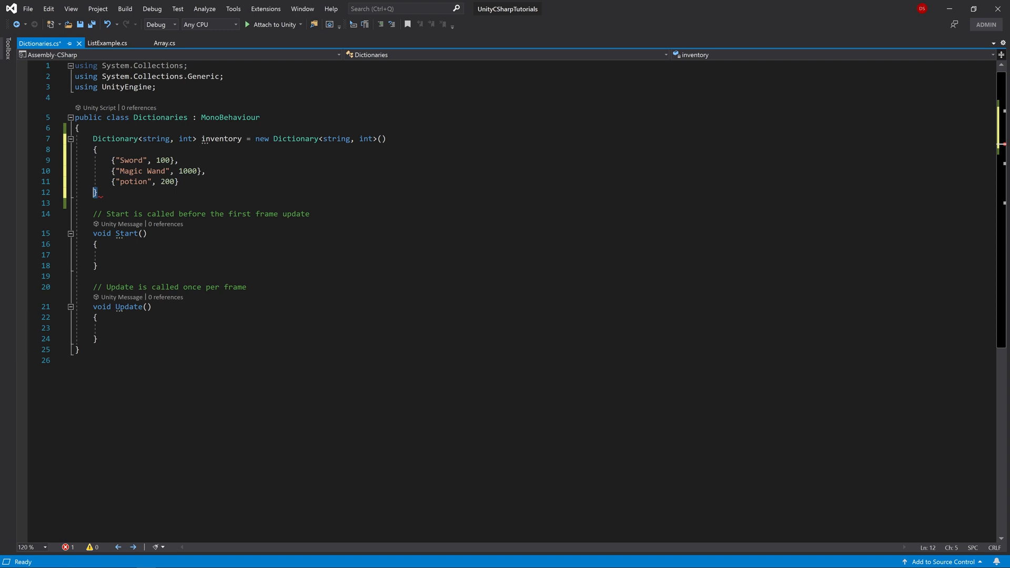
text(;)
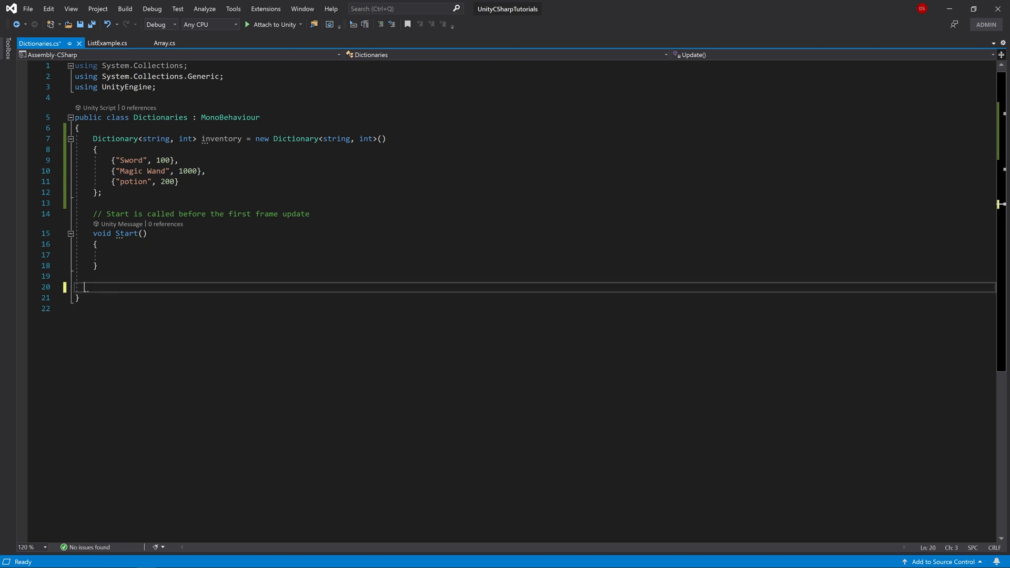
click(29, 547)
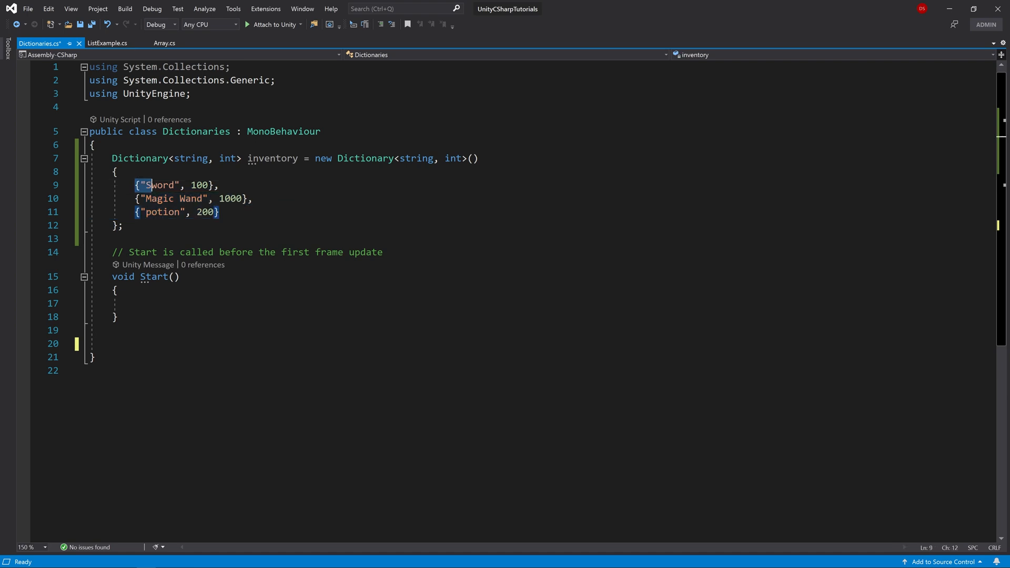
In Start, begin a Debug.Log($"cost of sword: {}") interpolated message
click(193, 304)
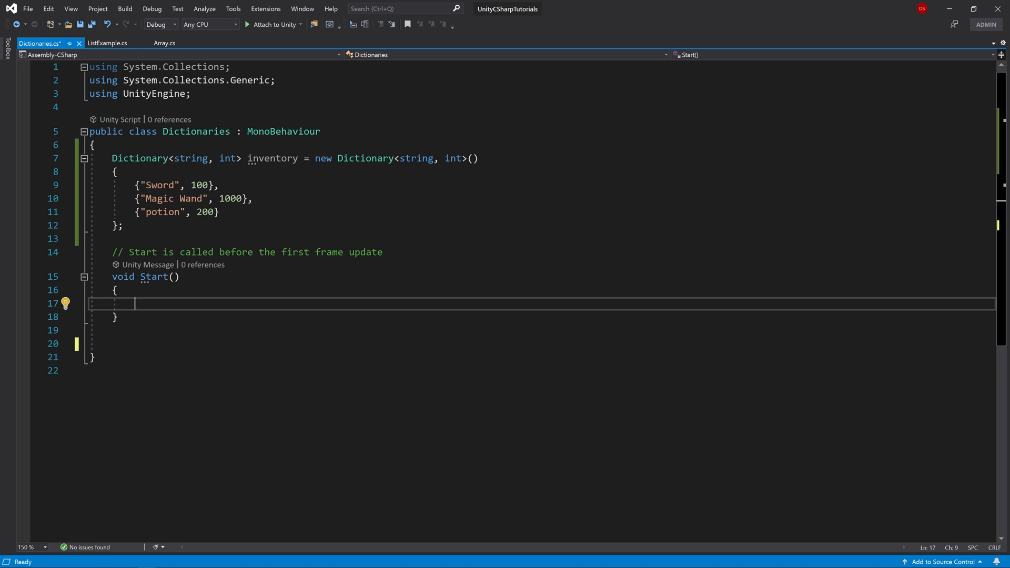
text(Debug)
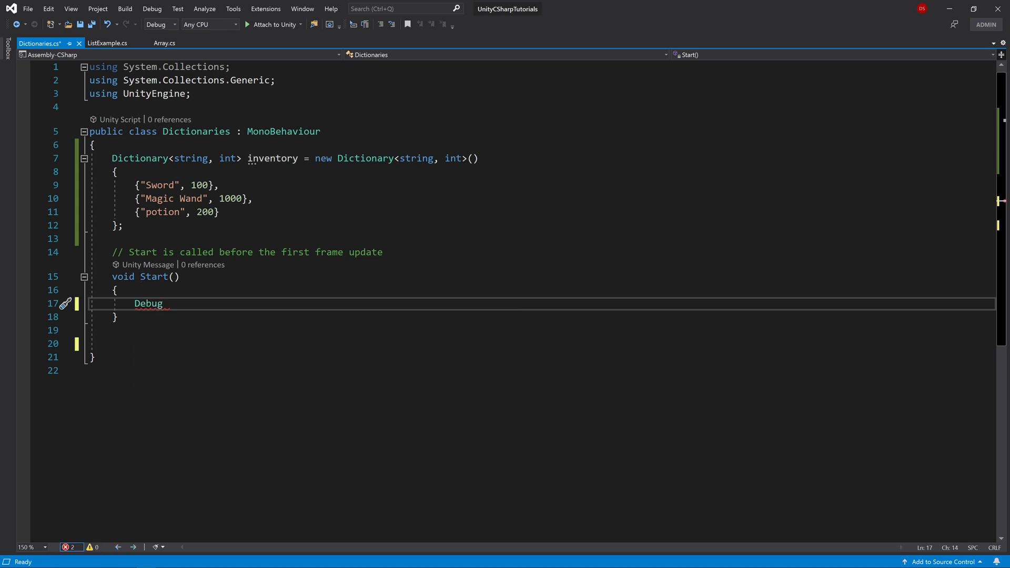
double_click(149, 303)
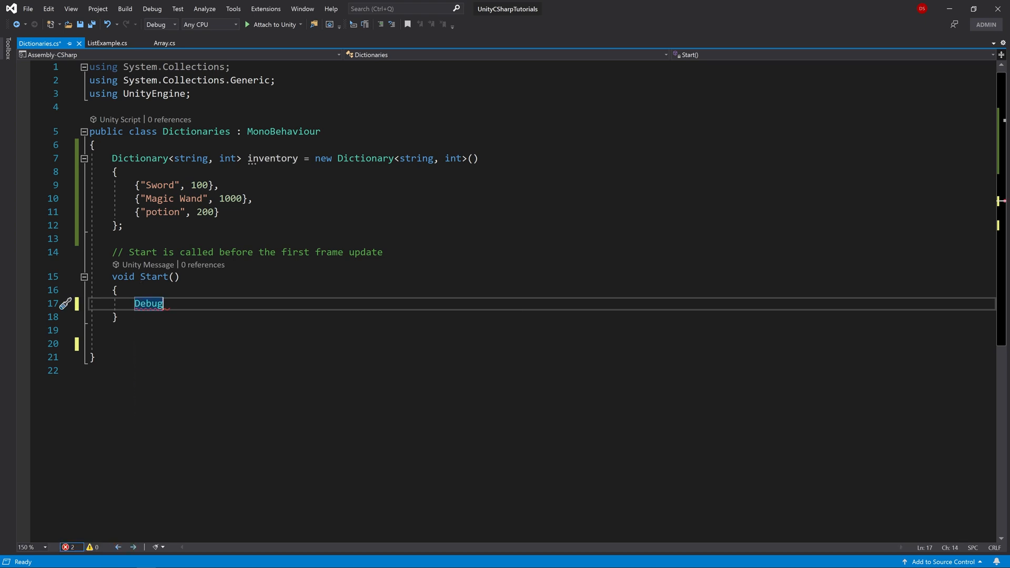
text(.Log()
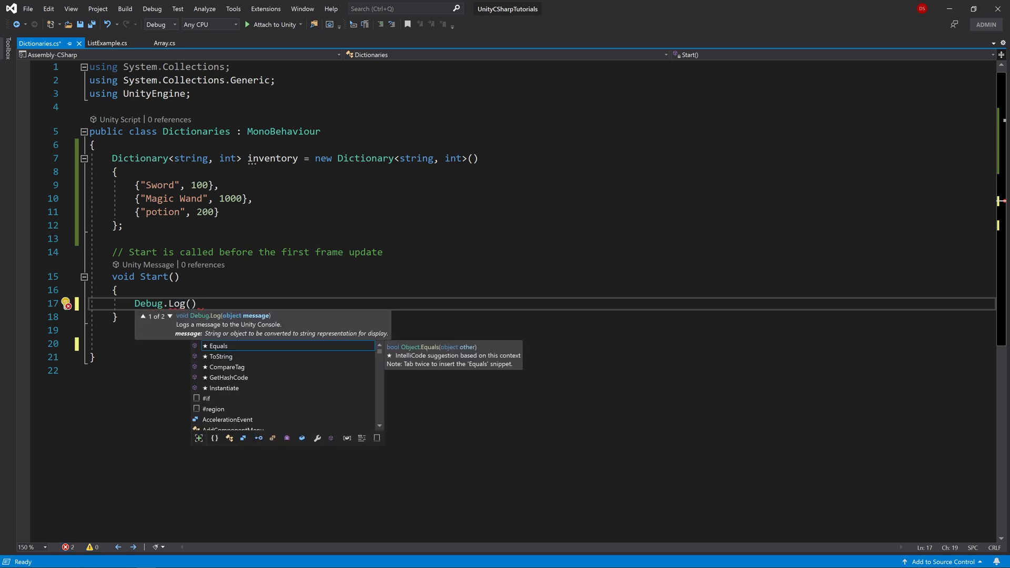
text($)
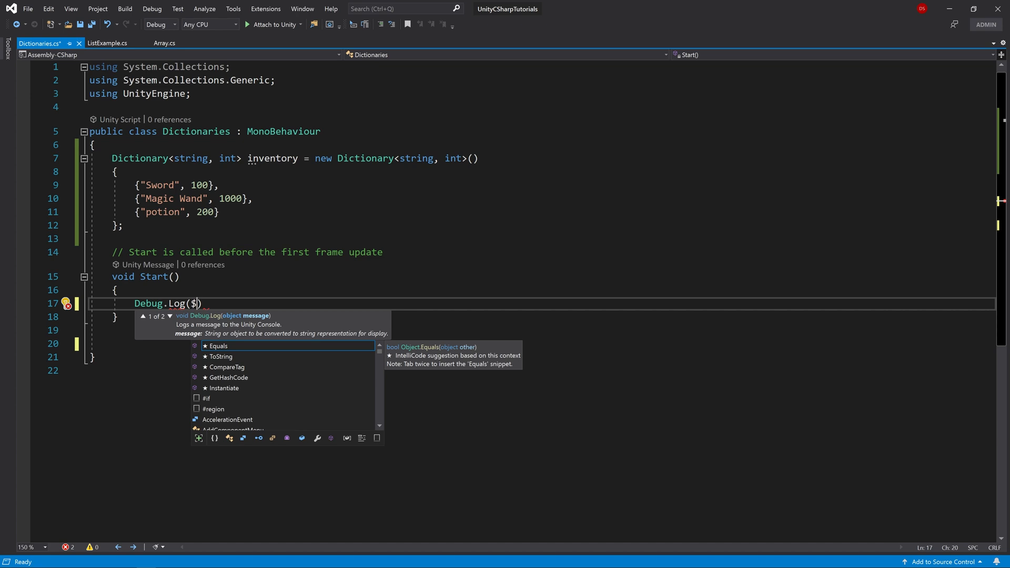
text("cost of sw)
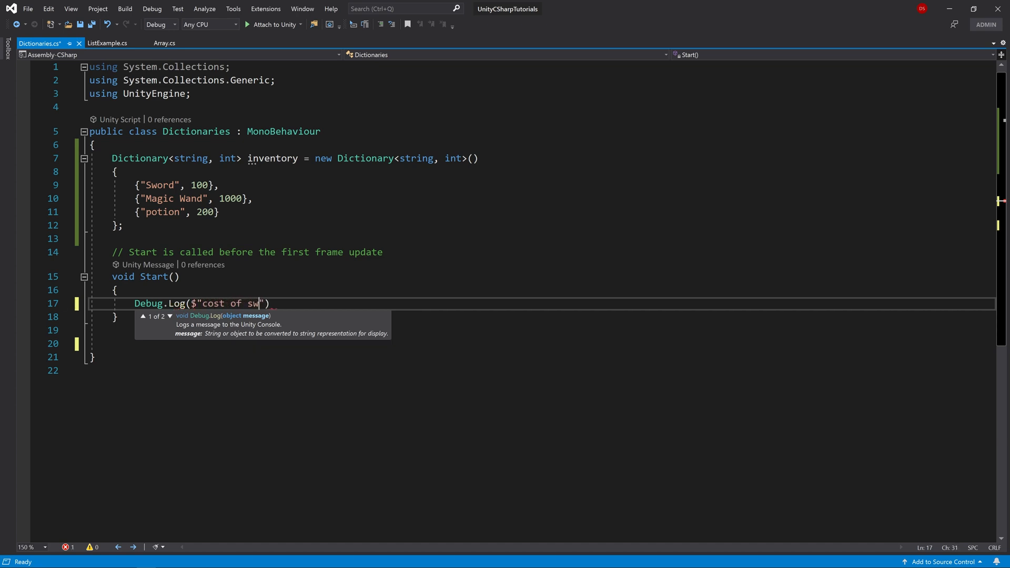
text(ord: {})
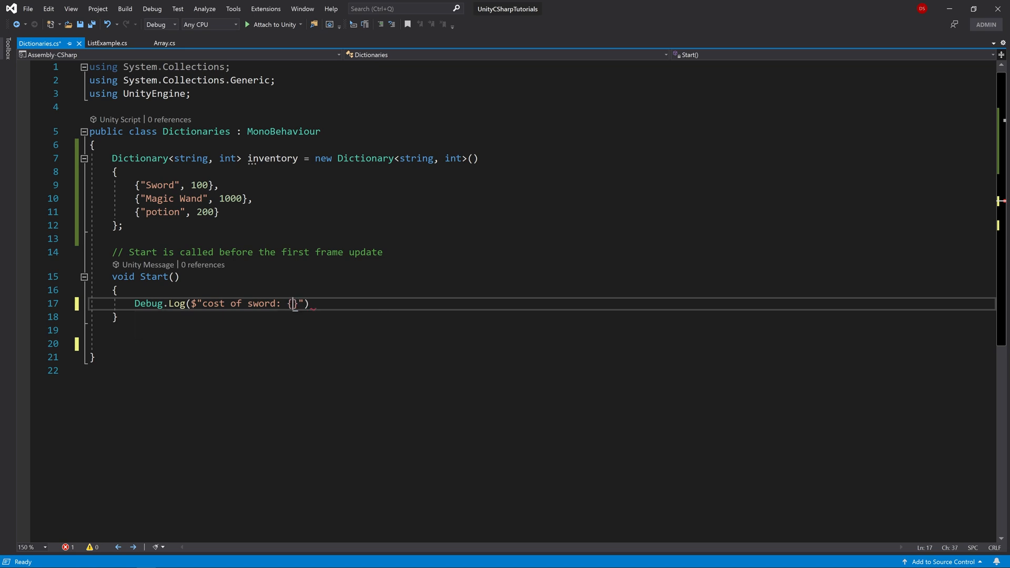
Fill the placeholder with inventory["Sword"] to complete the log line, then save
text(inventory)
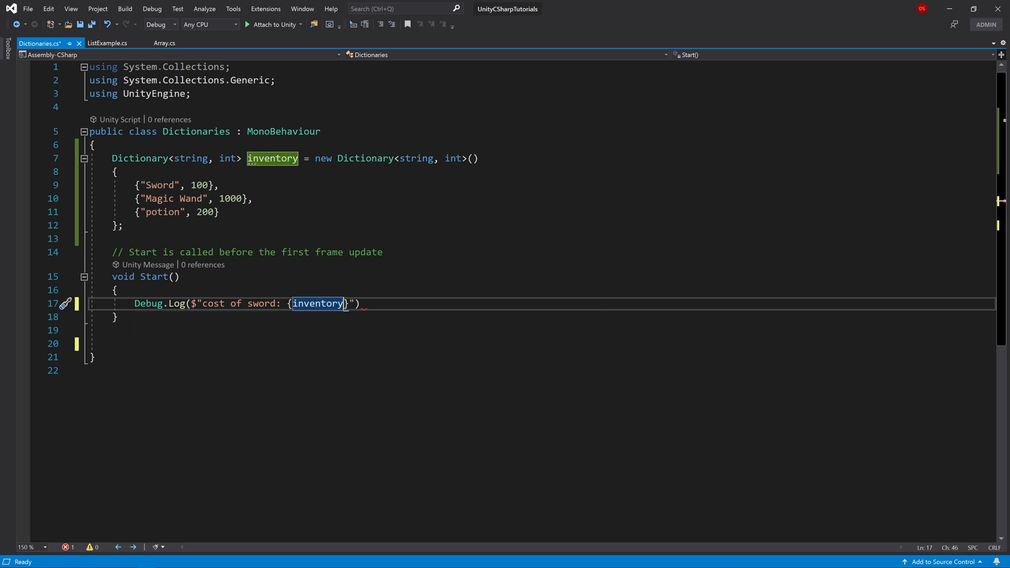
text([)
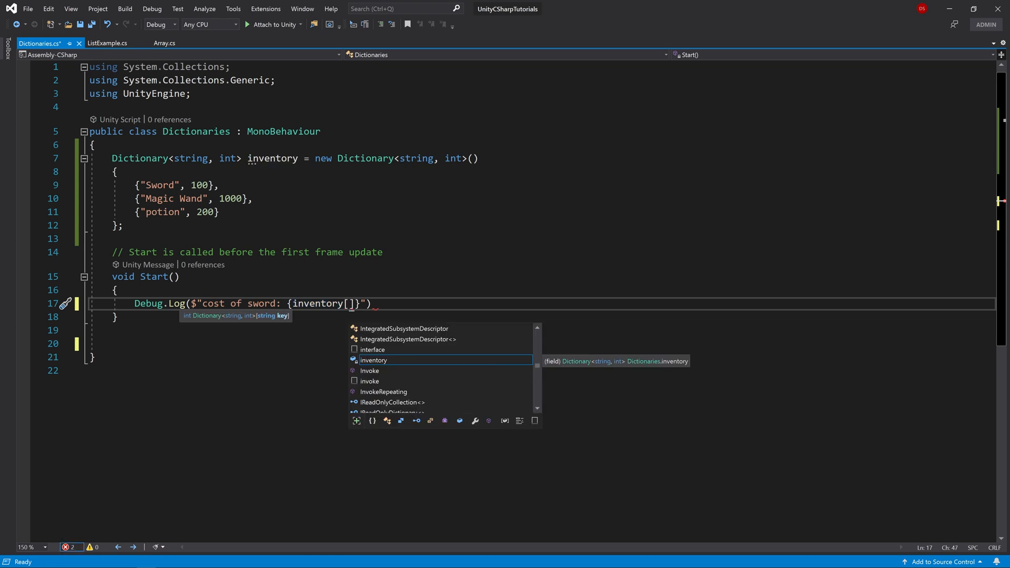
text("")
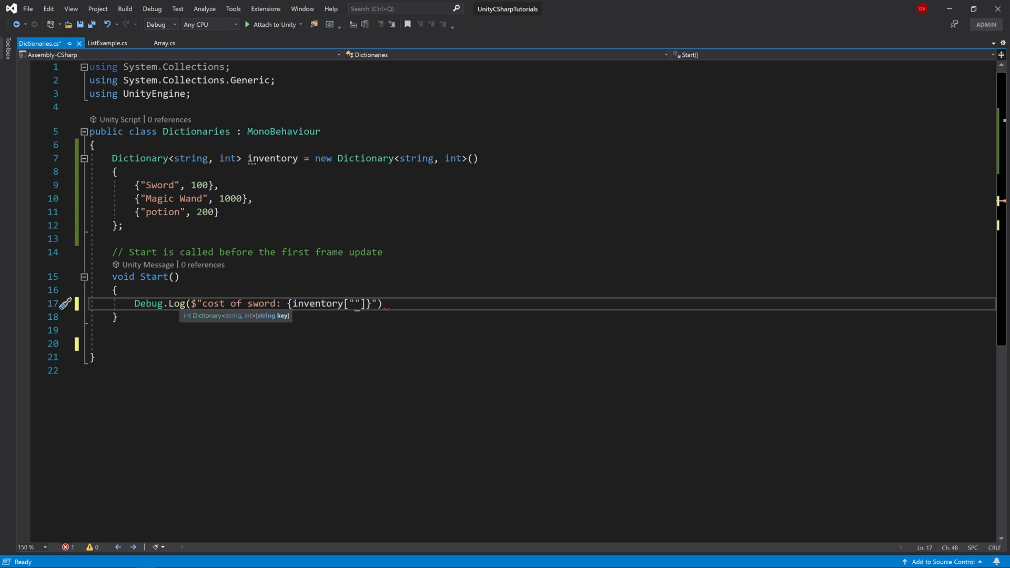
text(Sw)
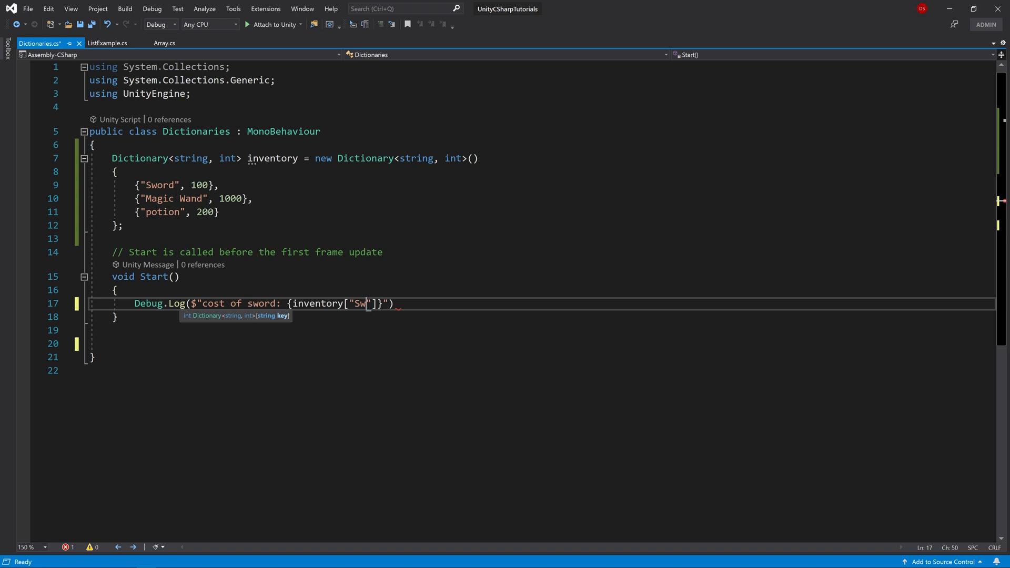
text(ord)
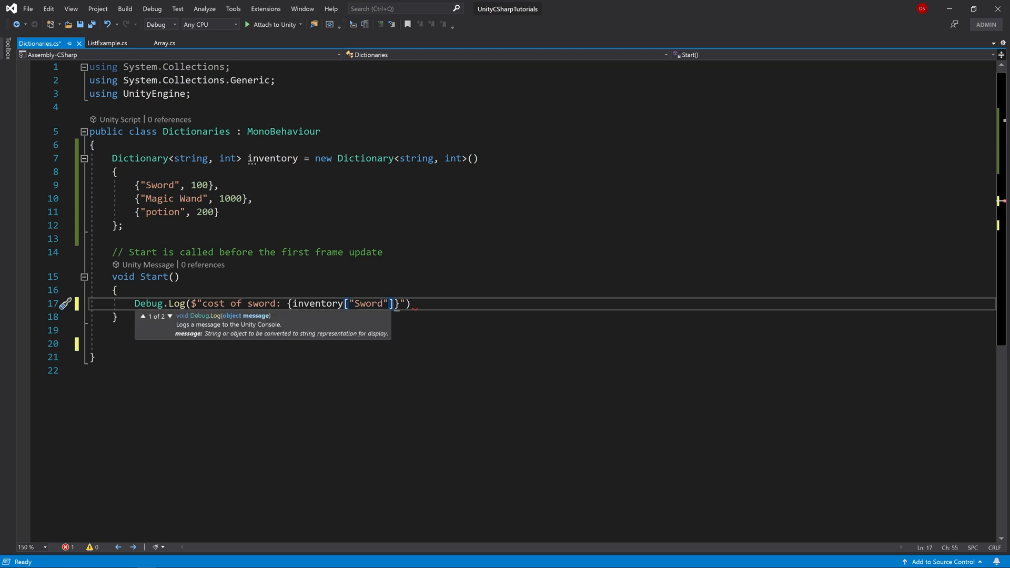
text(" ")
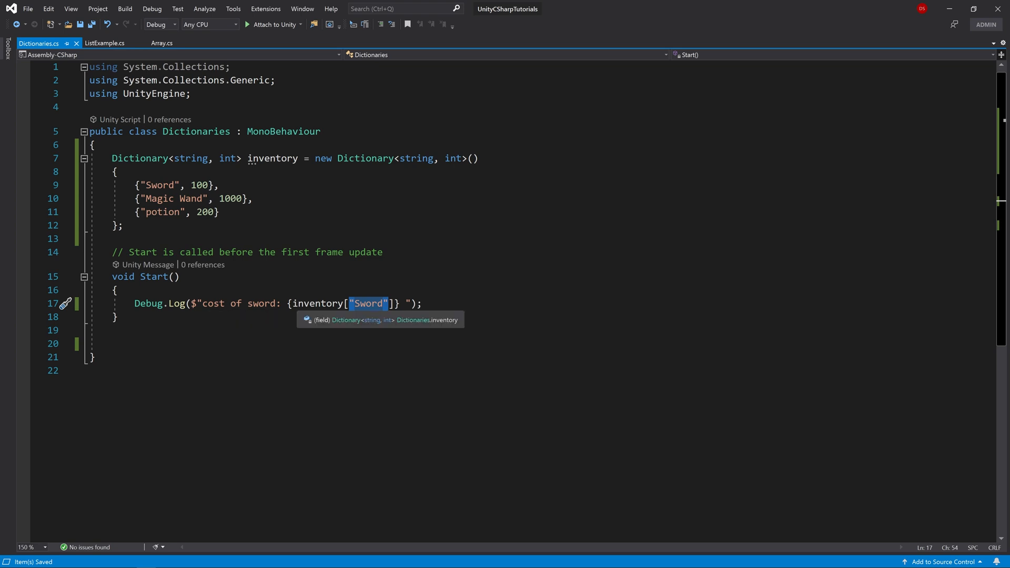
mouse_move(360, 317)
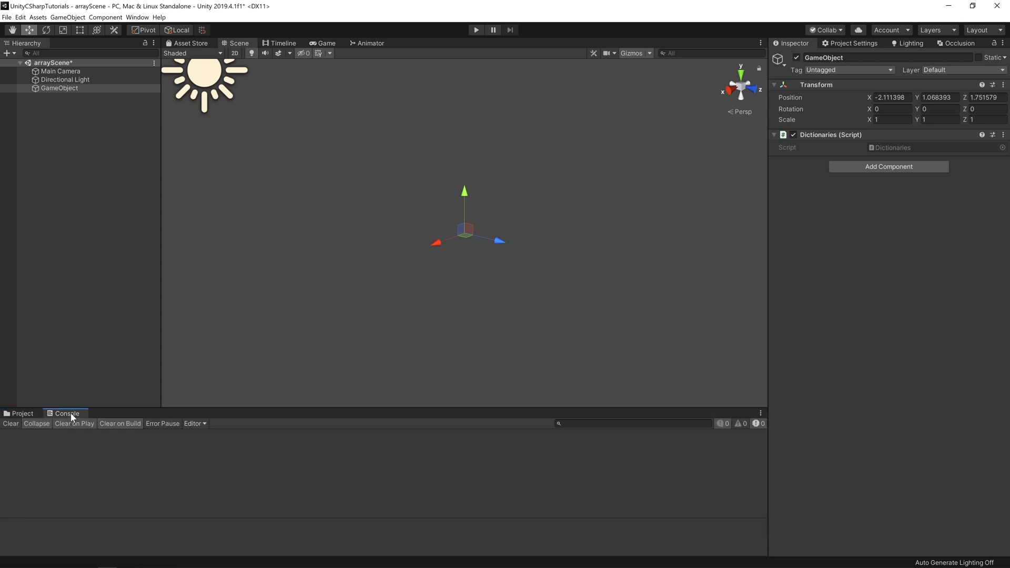
mouse_move(446, 40)
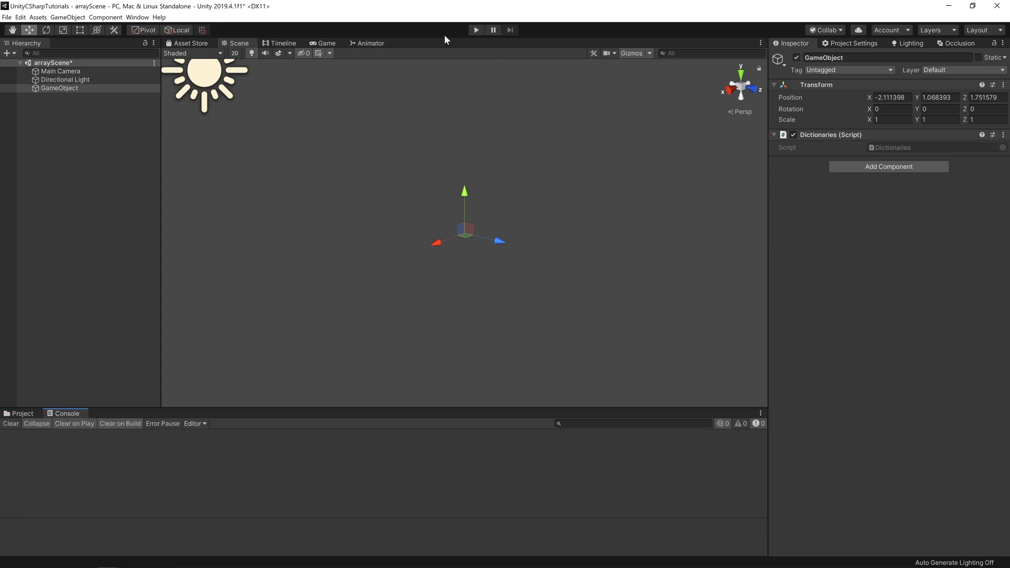
Play the scene in Unity to see the logged sword cost in the Console
click(476, 30)
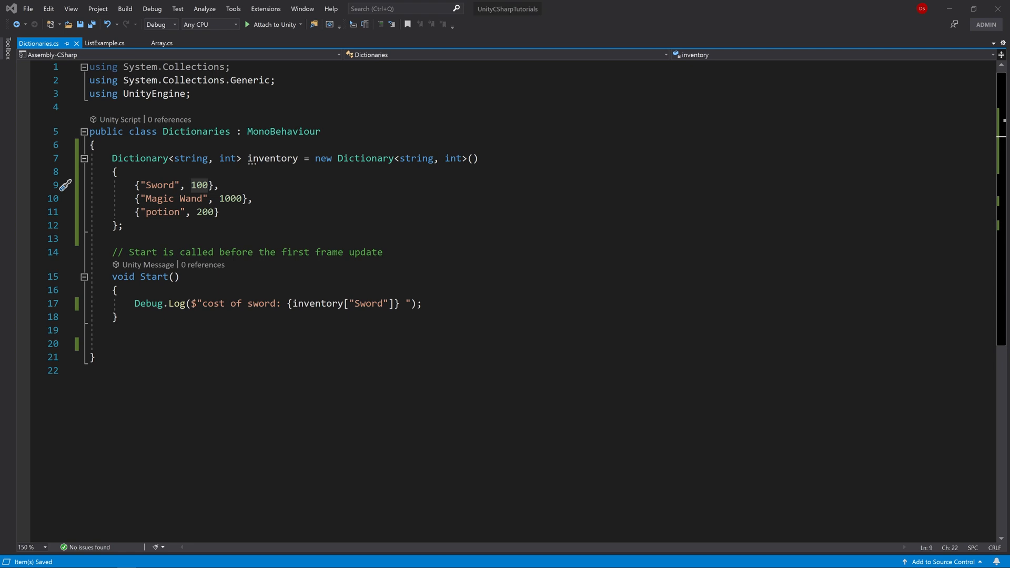
In Start, assign inventory["potion"] = 500
text(i)
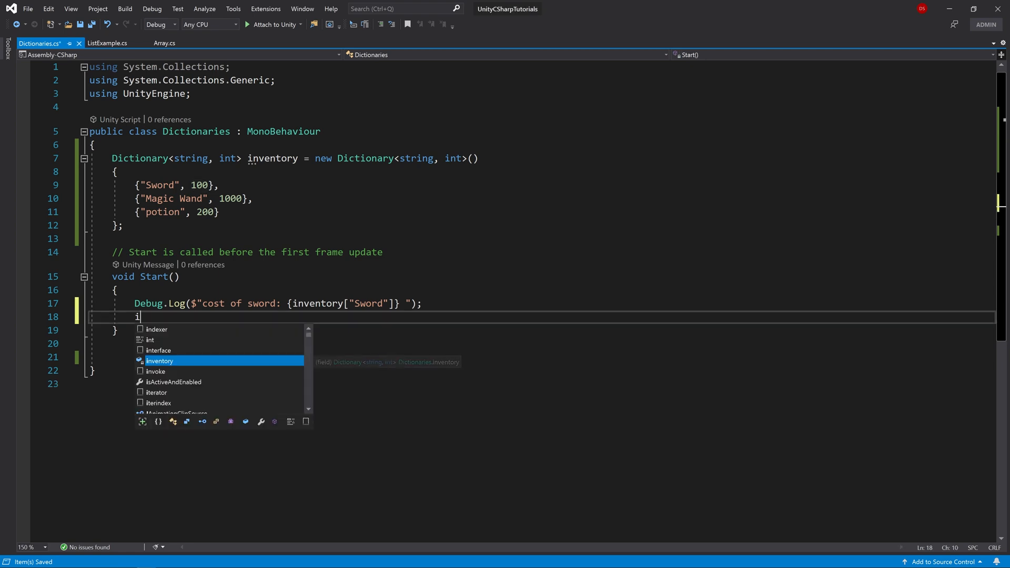
text(nventory[)
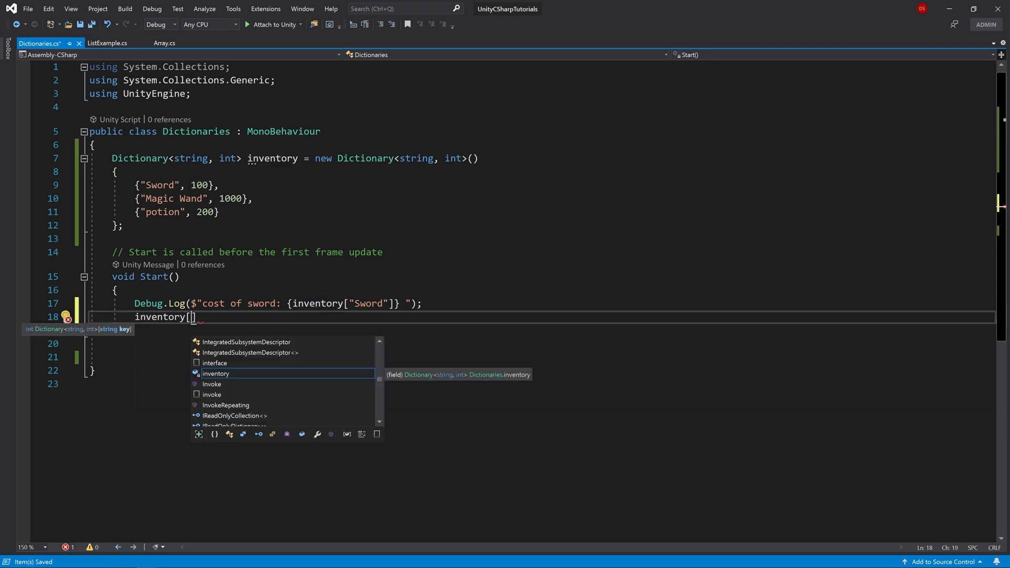
text("")
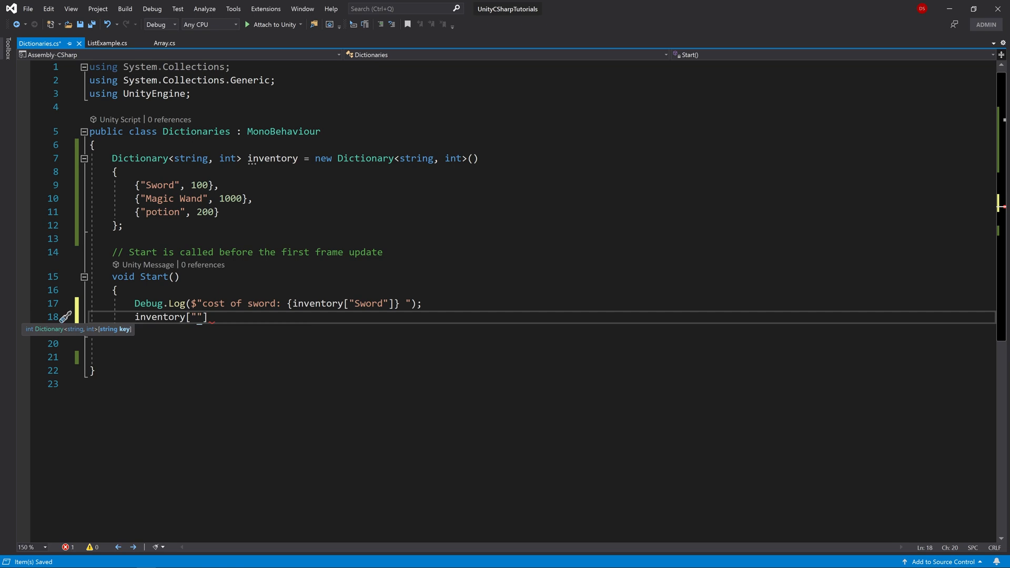
text(potion"] =)
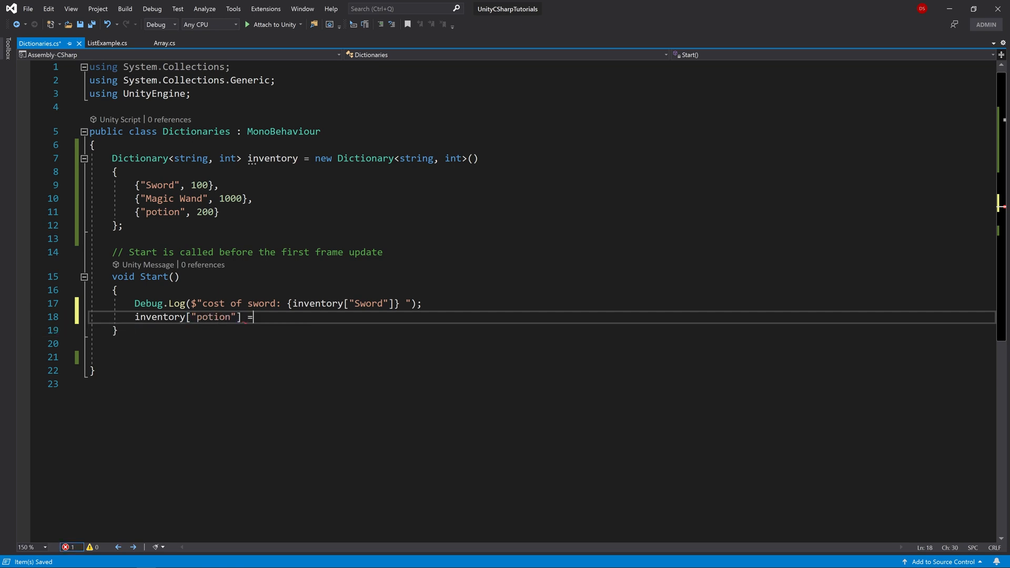
text(500;)
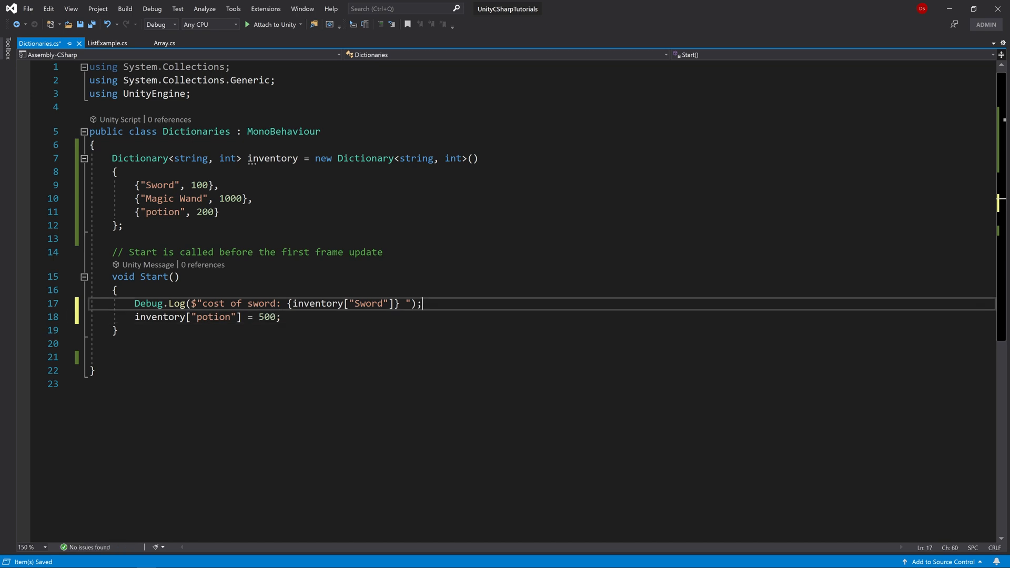
Replace the sword Debug.Log with one printing the potion cost, and save
text(deb)
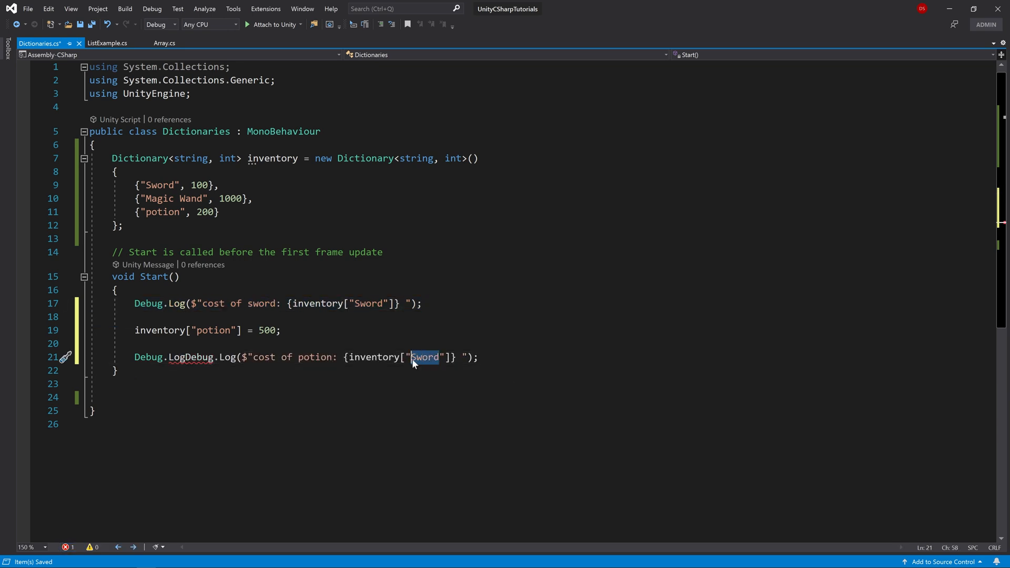
text(potion)
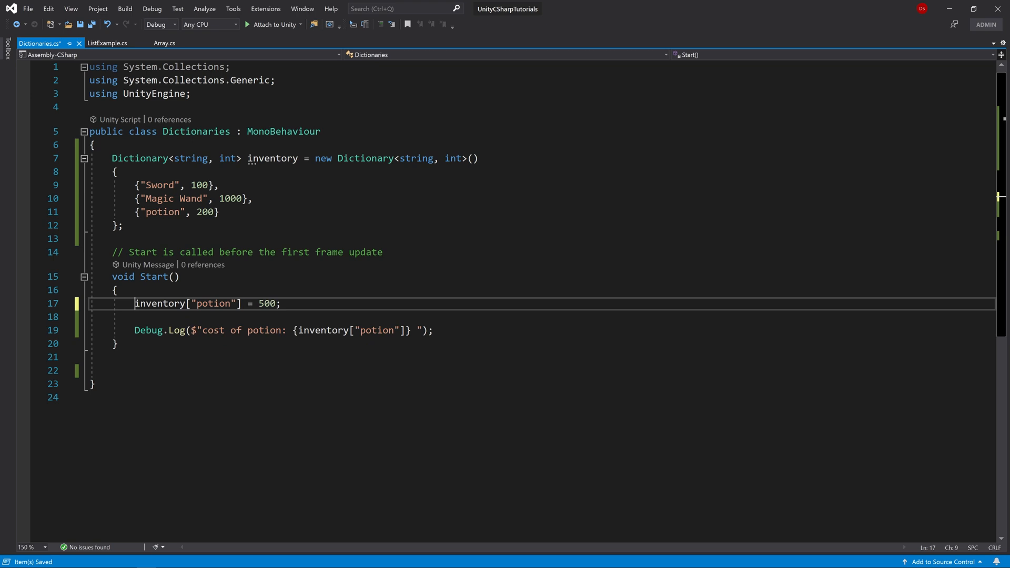
click(160, 303)
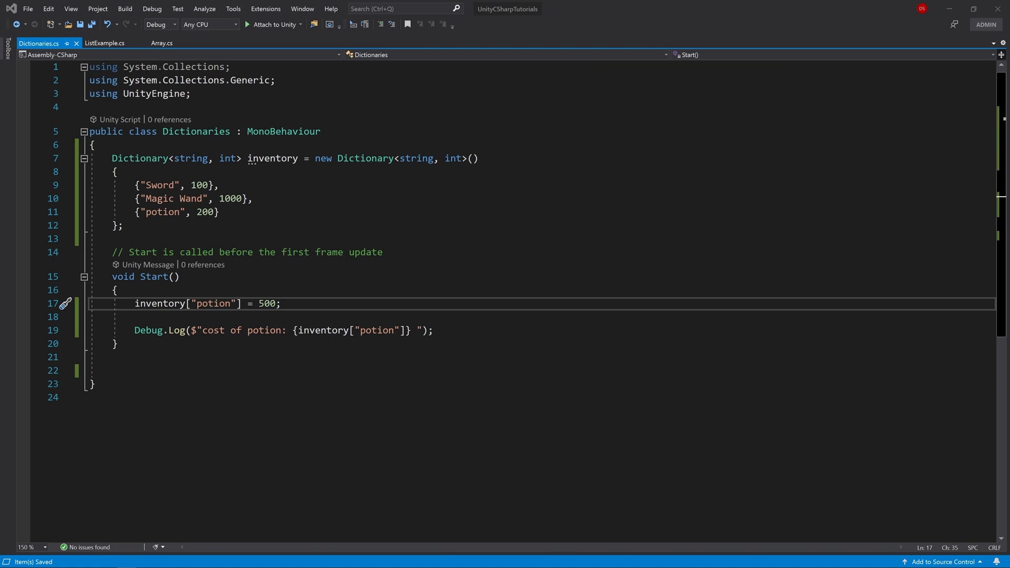
Insert inventory.Add("Knife", 50); after the potion line
key(enter)
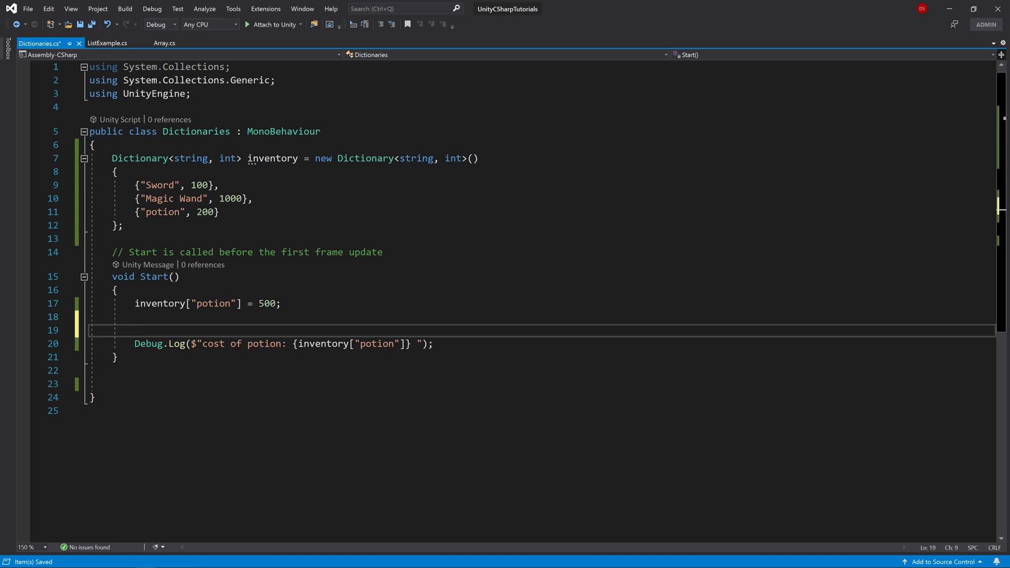
text(inventoryl)
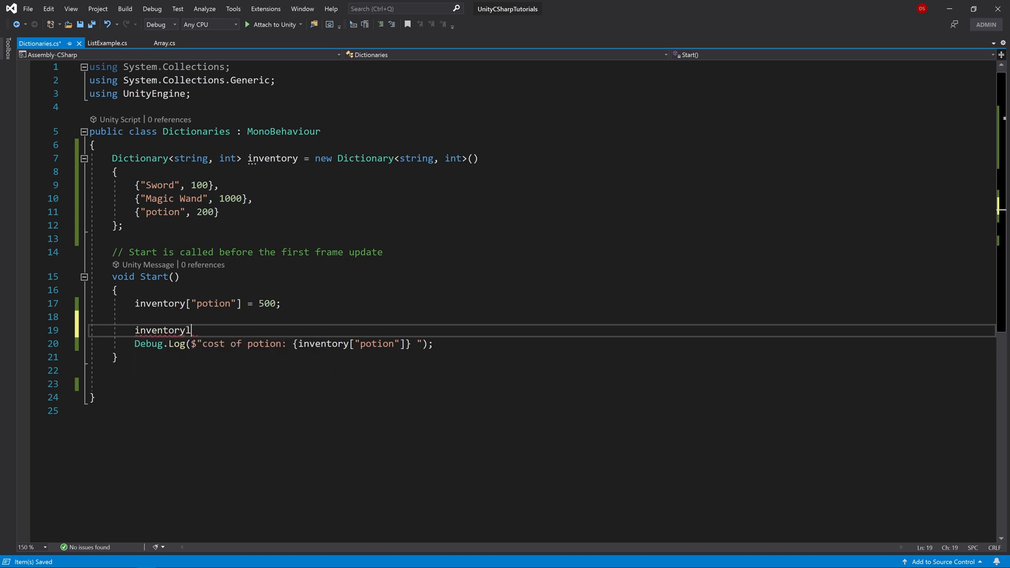
text(.Add(")
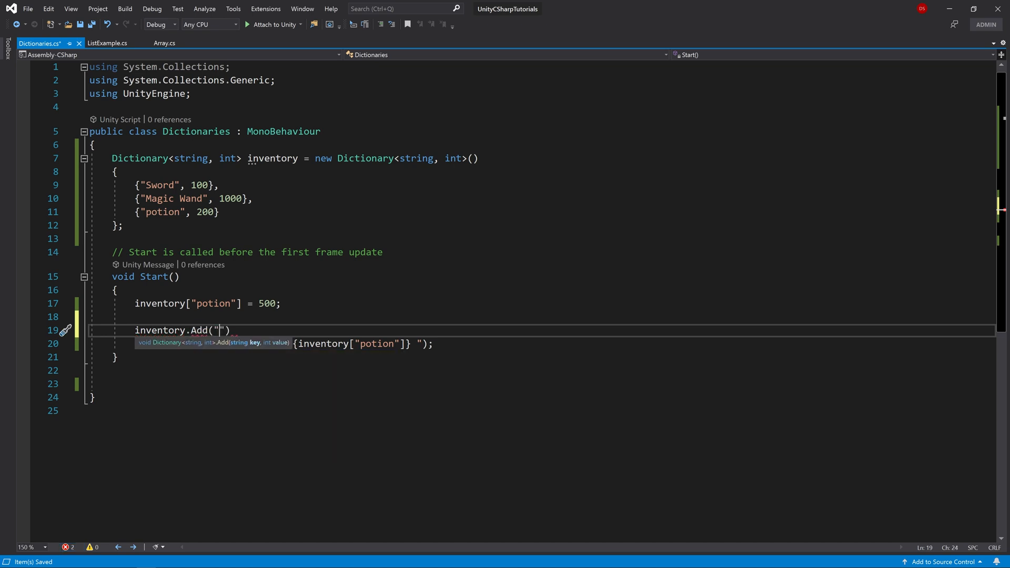
text(Knife)
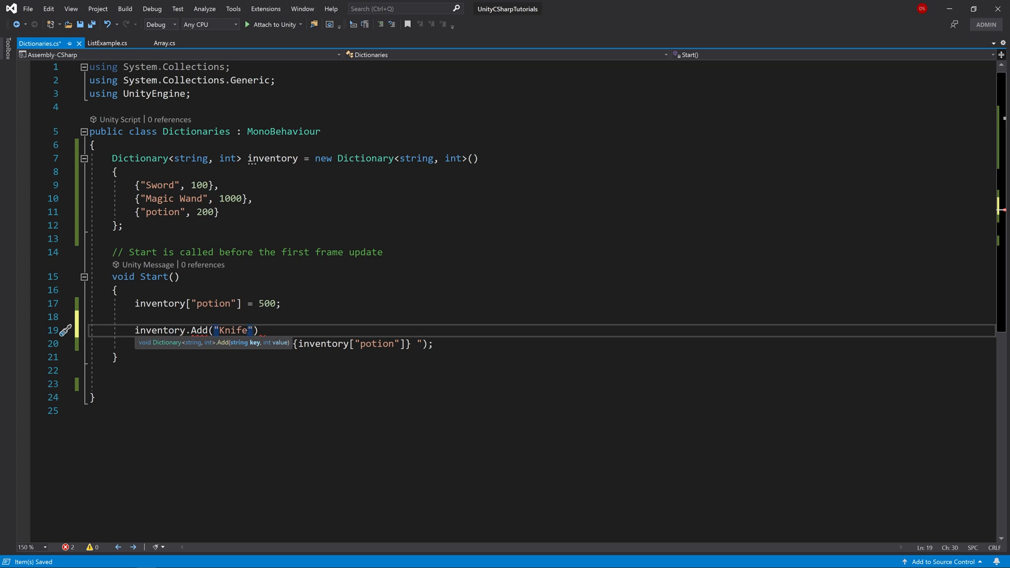
text(", ")
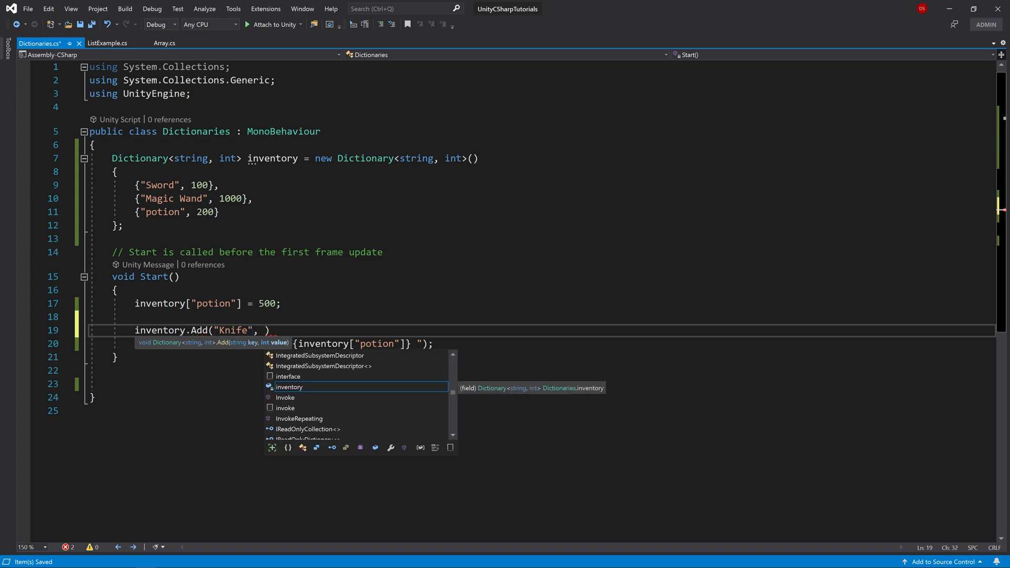
text(50);)
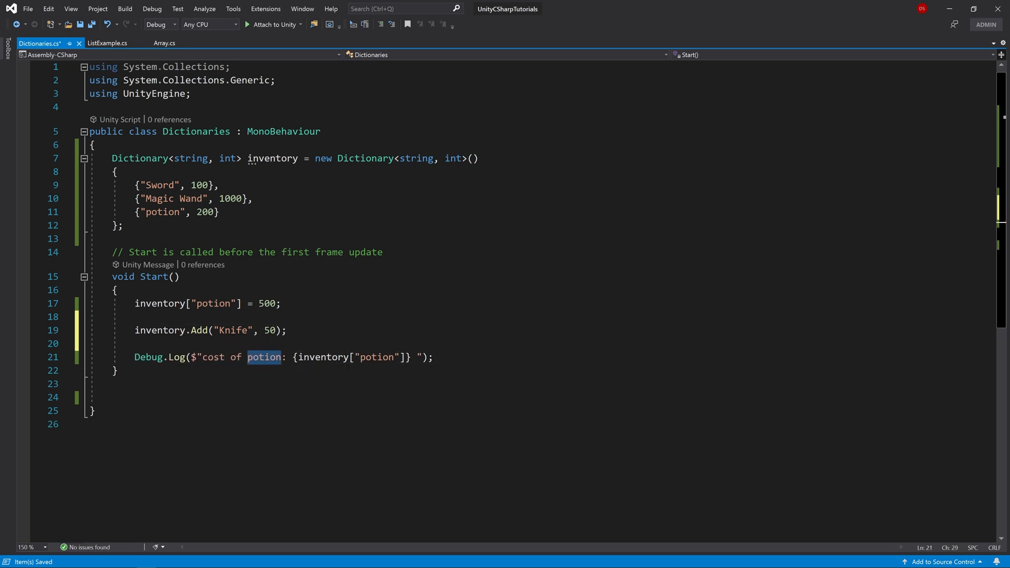
Change the Debug.Log text and key from potion to Knife
text(Knife)
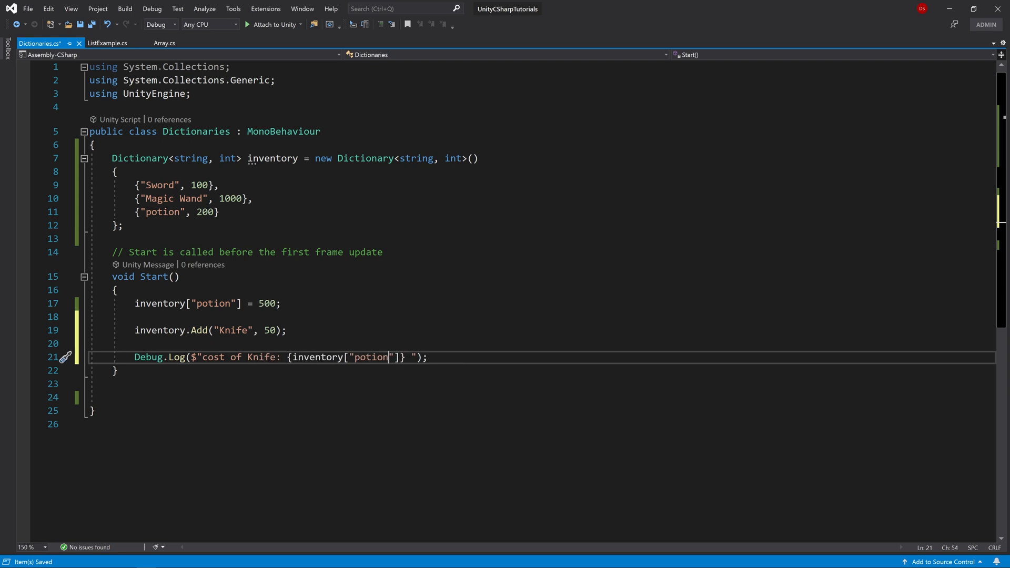
double_click(371, 357)
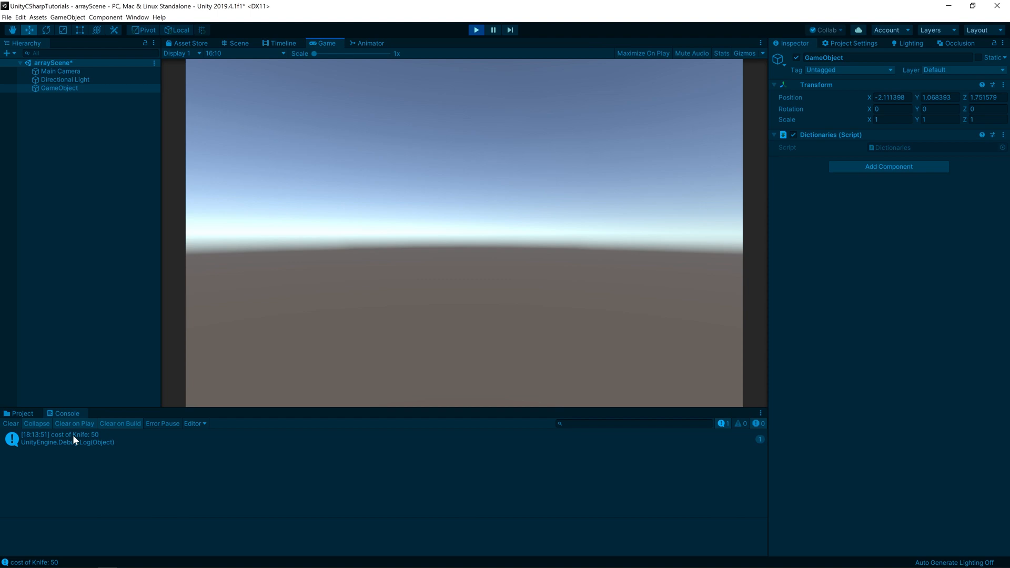
Play the scene and check the Console message cost of Knife: 50
click(239, 43)
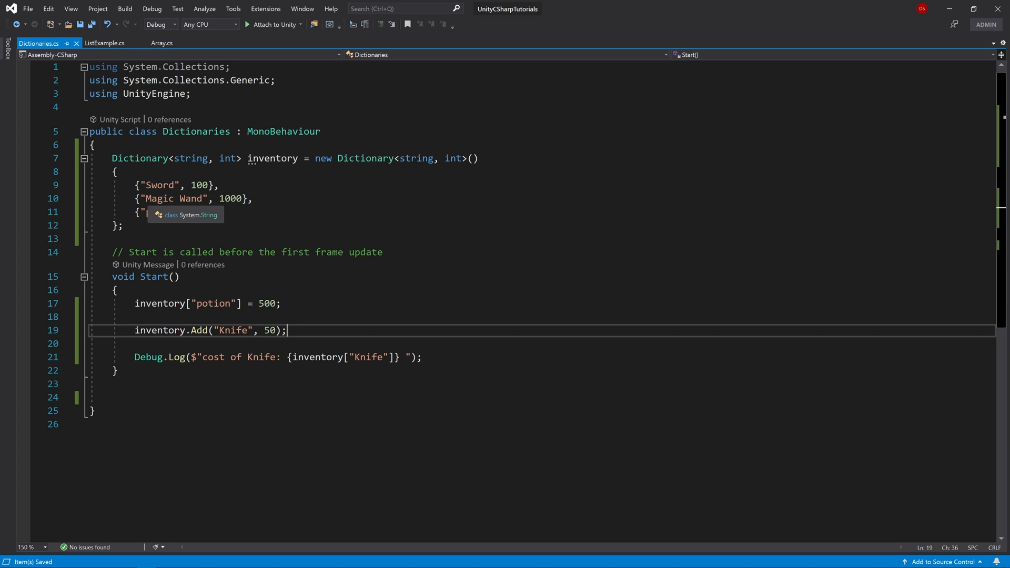
text(potion", 200})
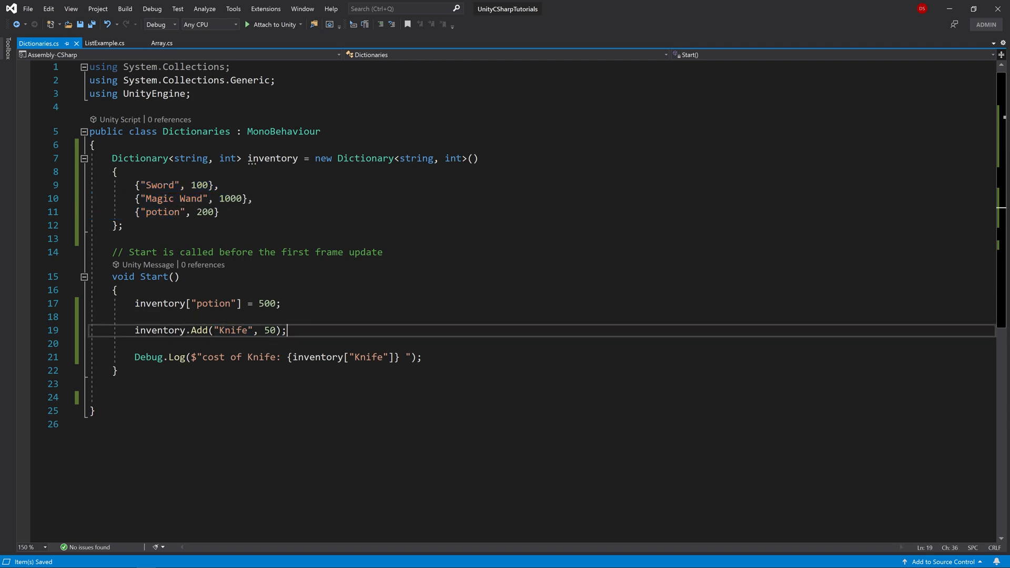
In Start, assign inventory["Bracelet"] = 2000 with blank lines before the Knife cost log
key(enter)
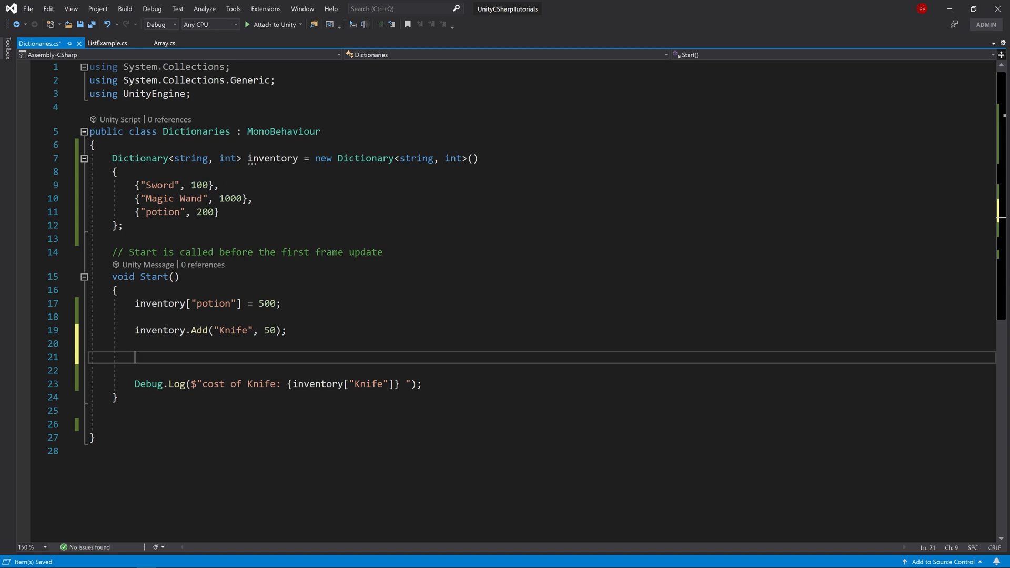
text(inventory)
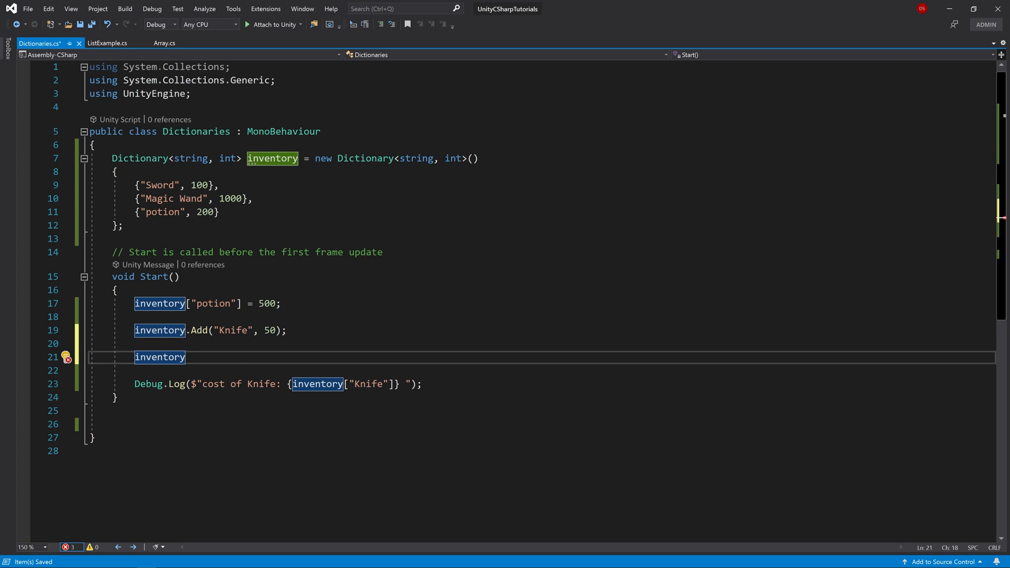
text(["])
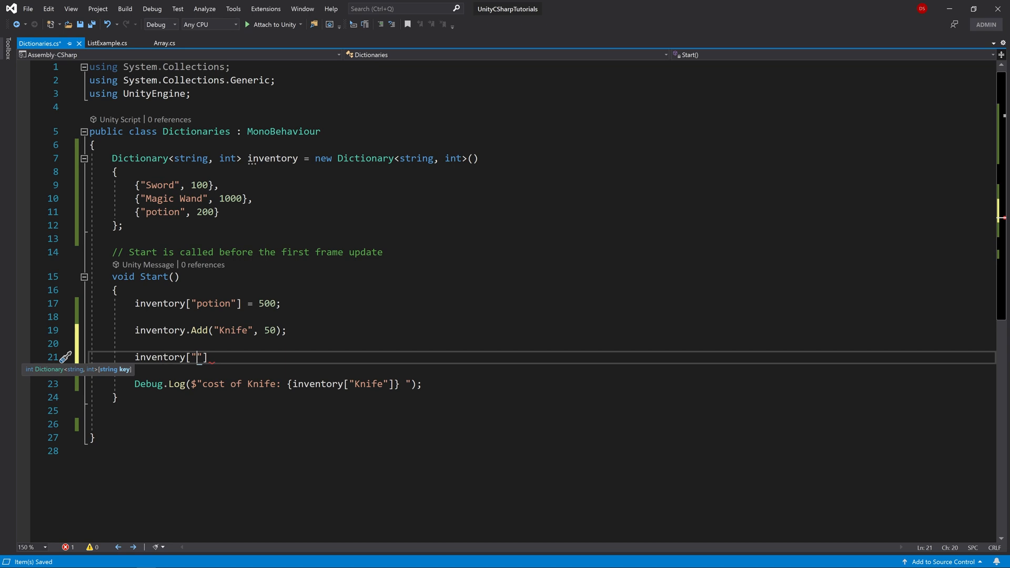
text(Bracelet)
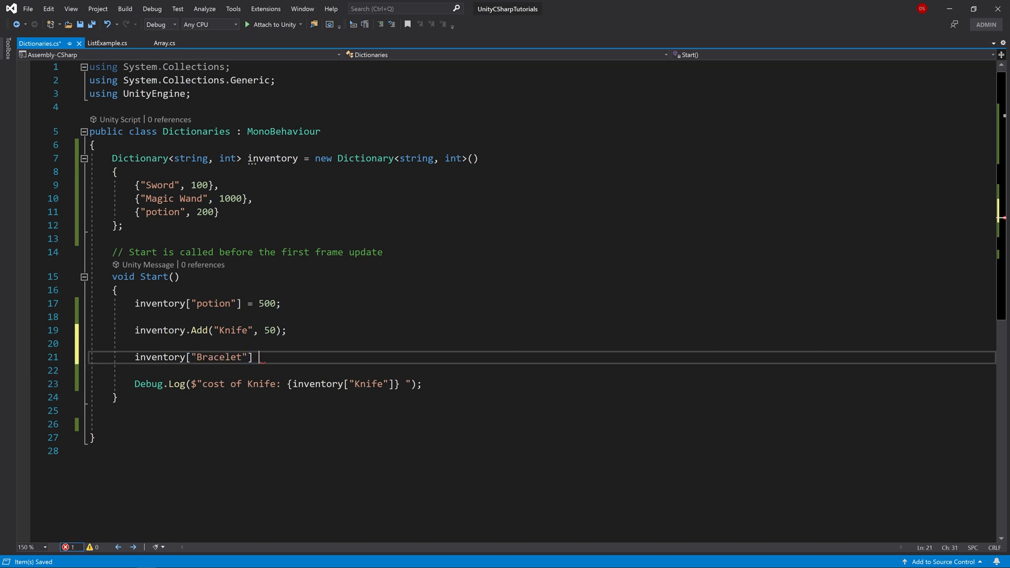
text(= 2000;)
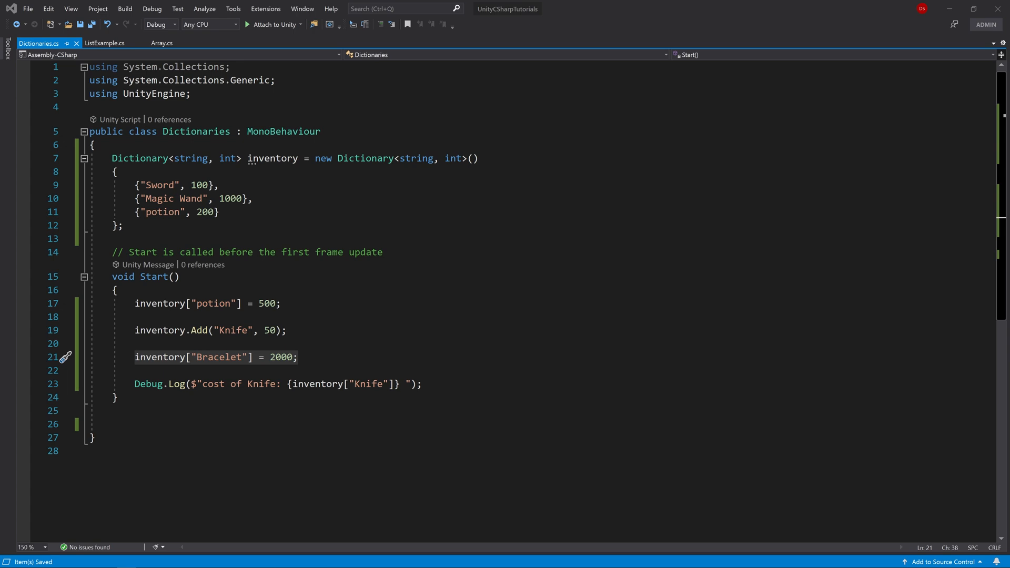
mouse_move(229, 357)
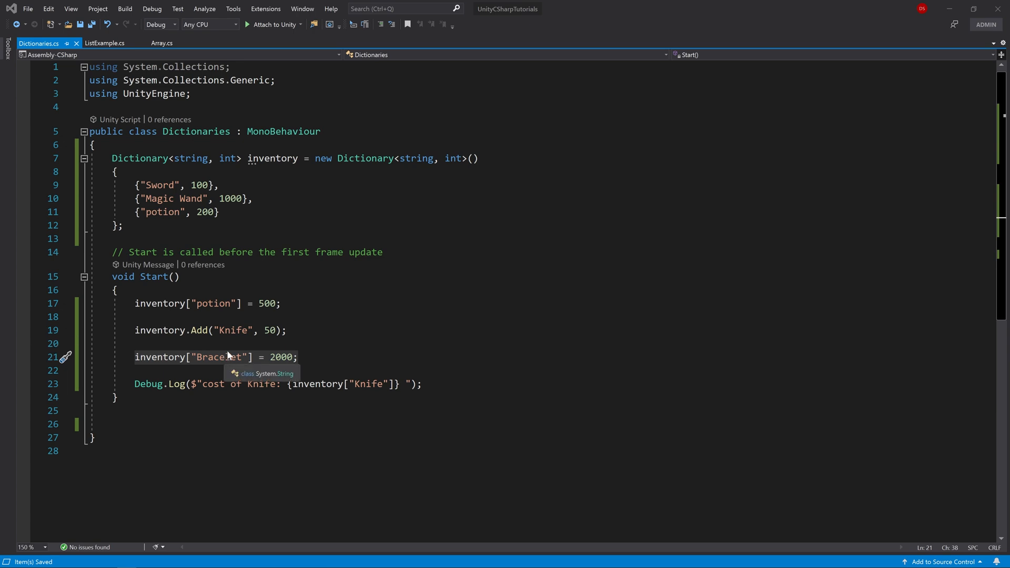
double_click(142, 358)
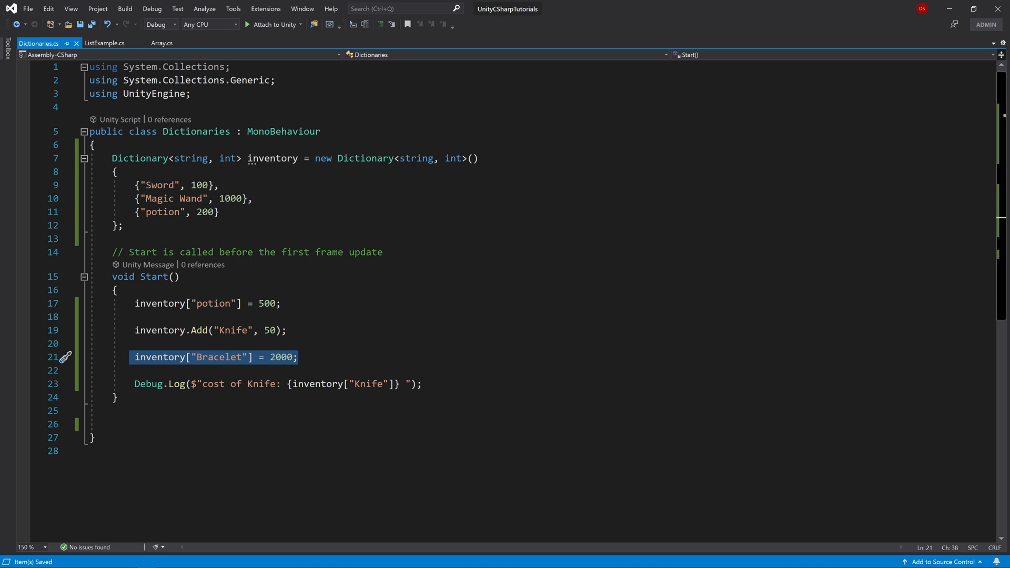
key(Enter)
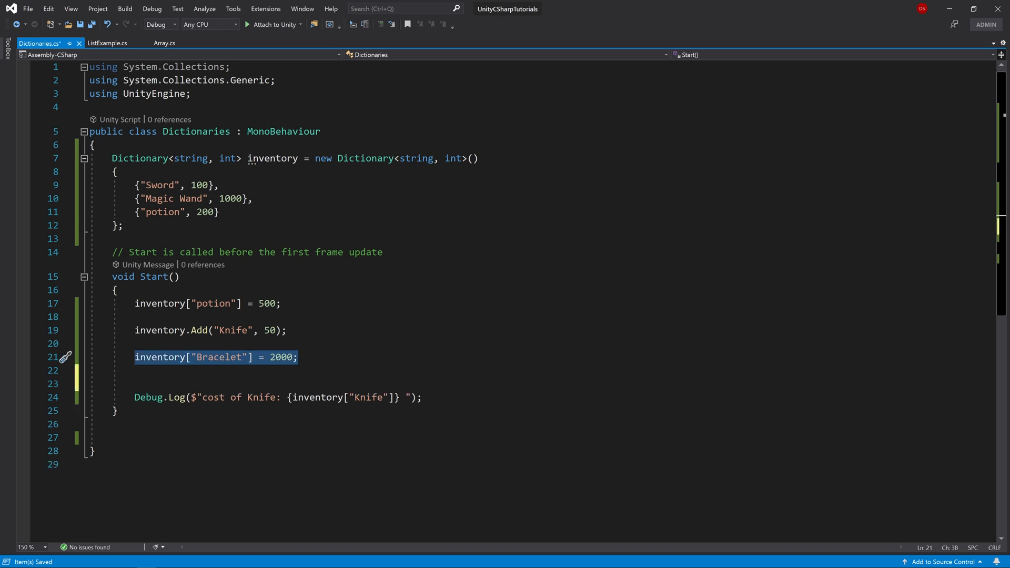
Replace the Bracelet assignment with an if(inventory.ContainsKey("Bracelet")) block opening
key(Delete)
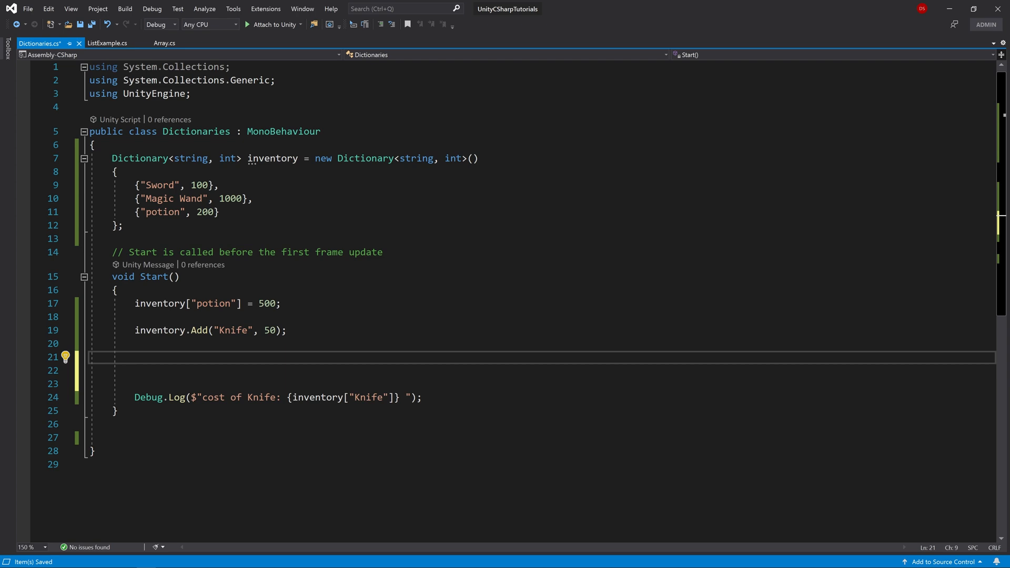
text(if(i)
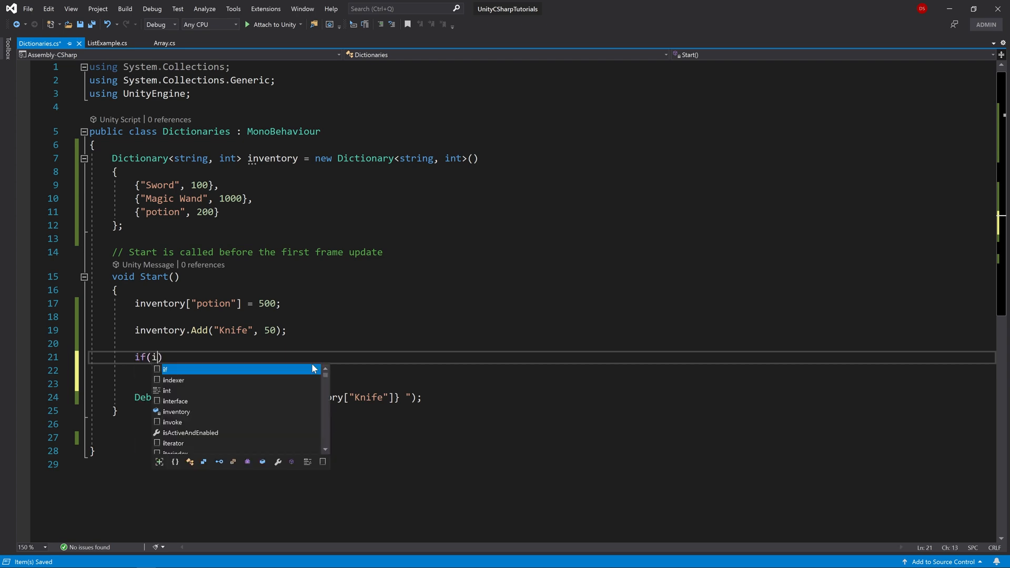
text(nventory)
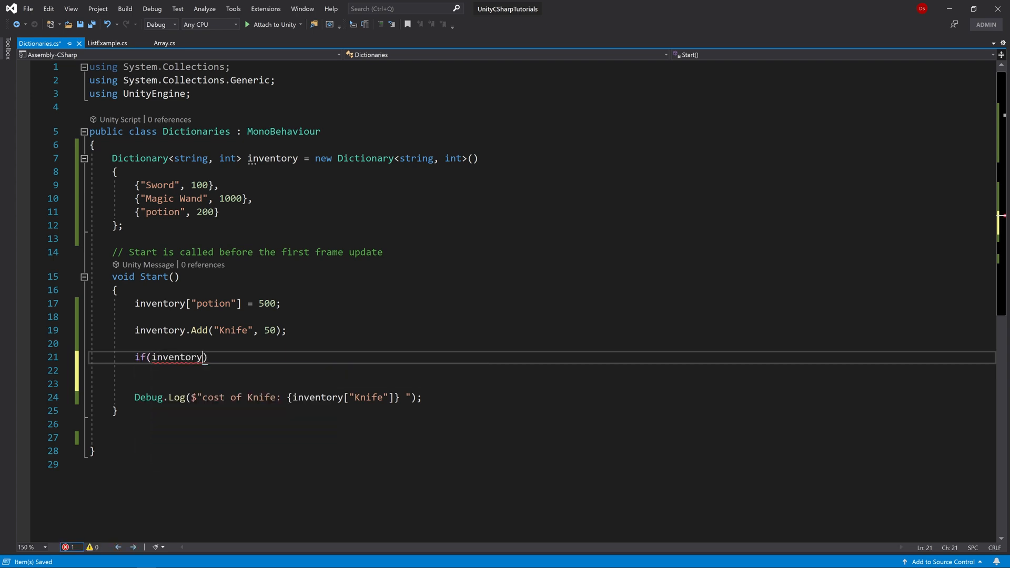
text(.con)
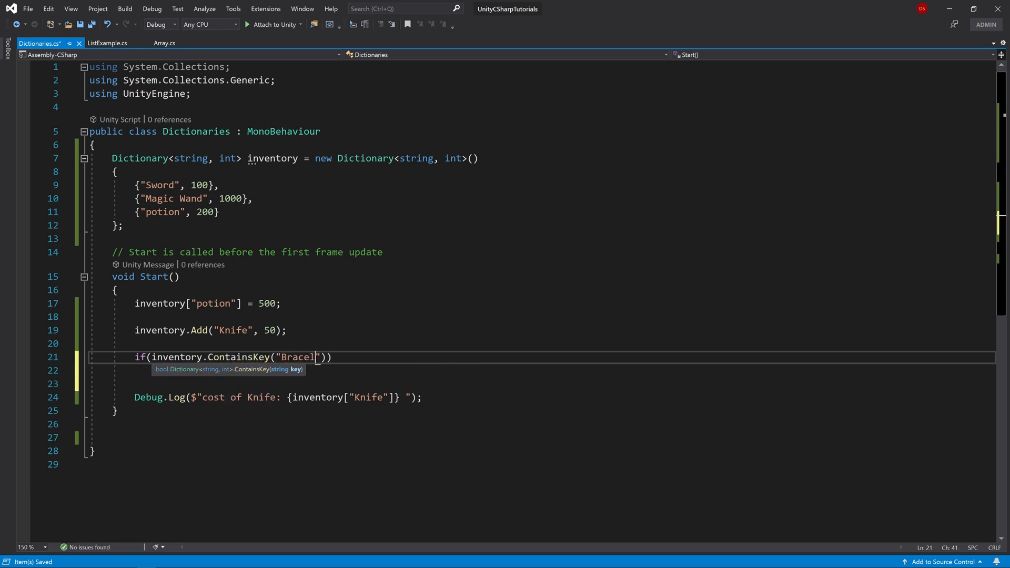
text(et)
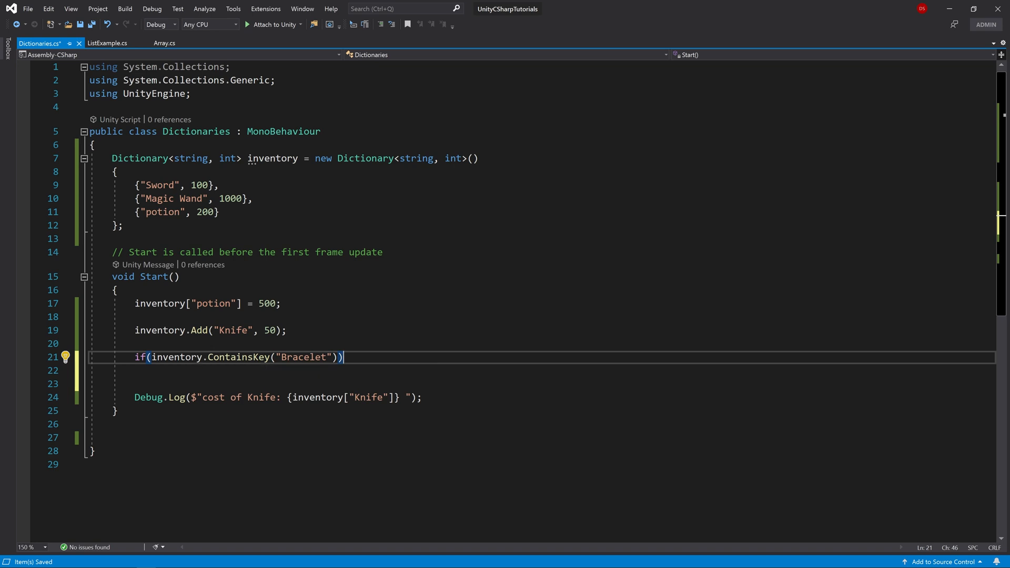
text({)
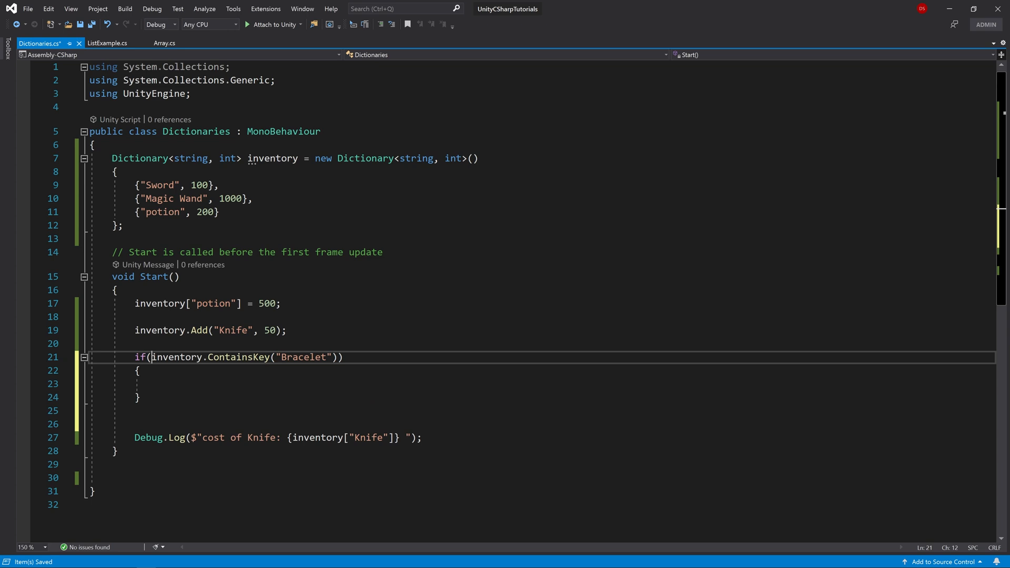
Inside the if set inventory["Bracelet"] = 4000, else Debug.Log("no such item")
drag(150, 357, 336, 356)
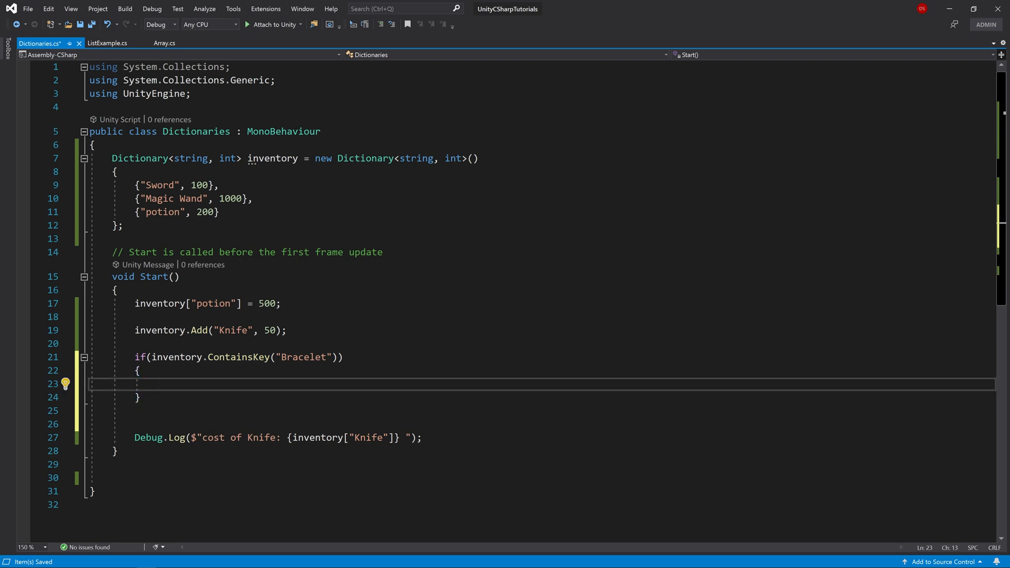
text(inventory)
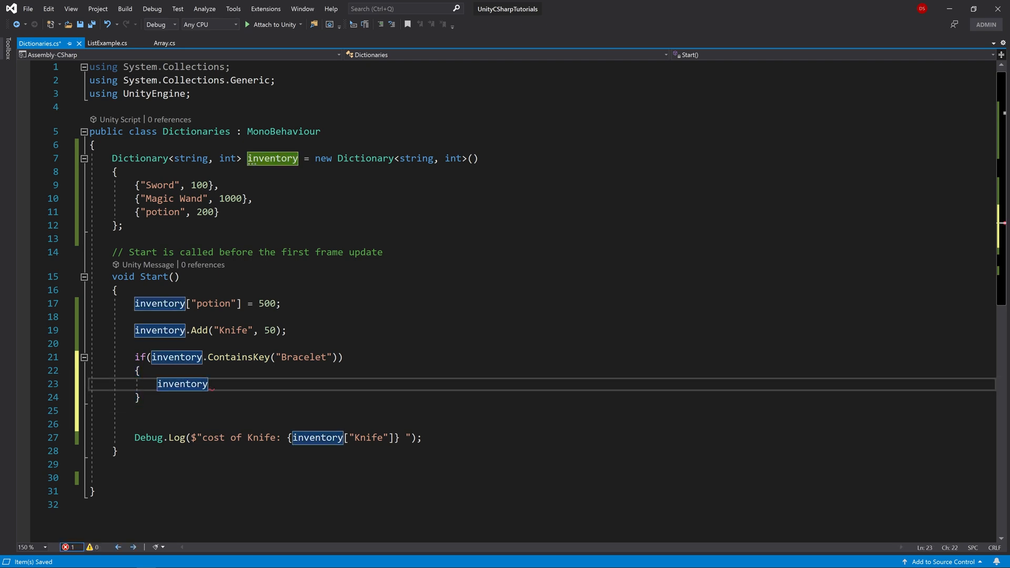
text([)
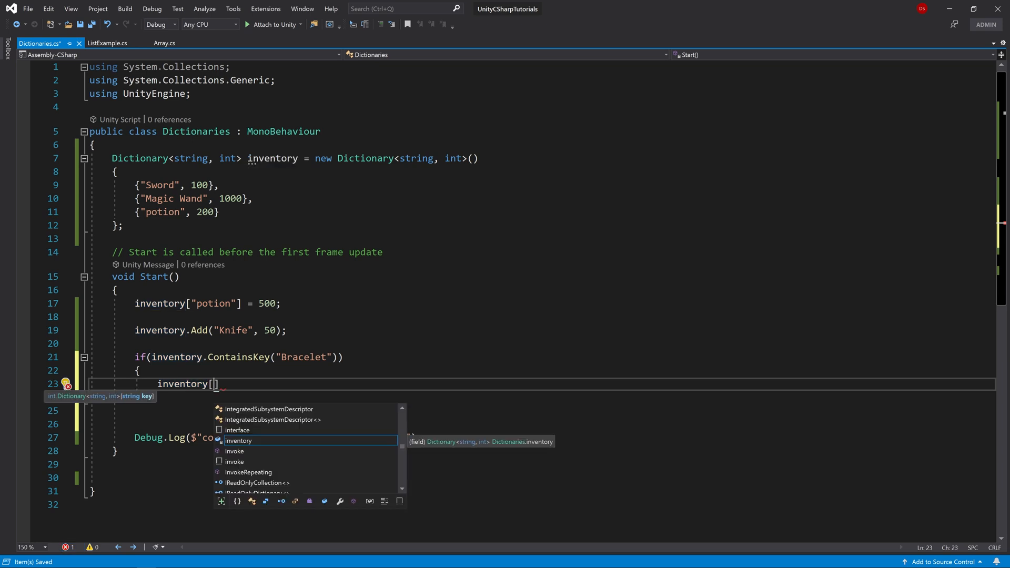
text("Bracelet"] =)
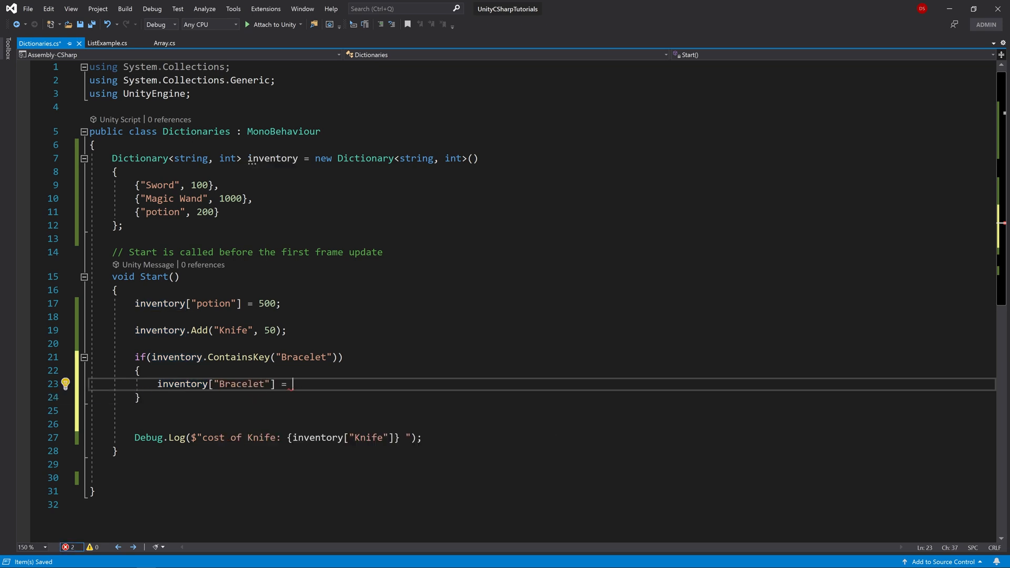
text(4000;)
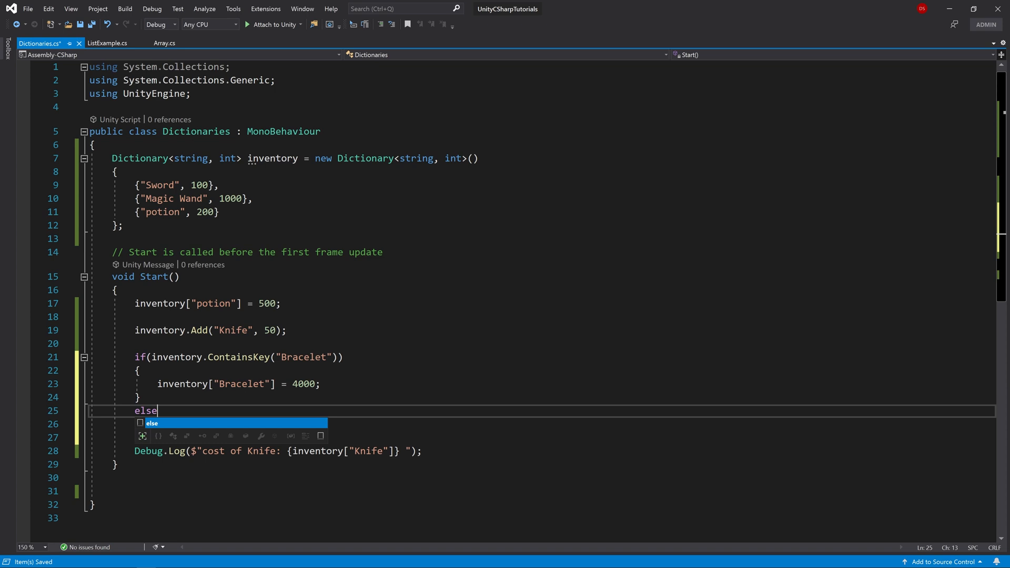
text({)
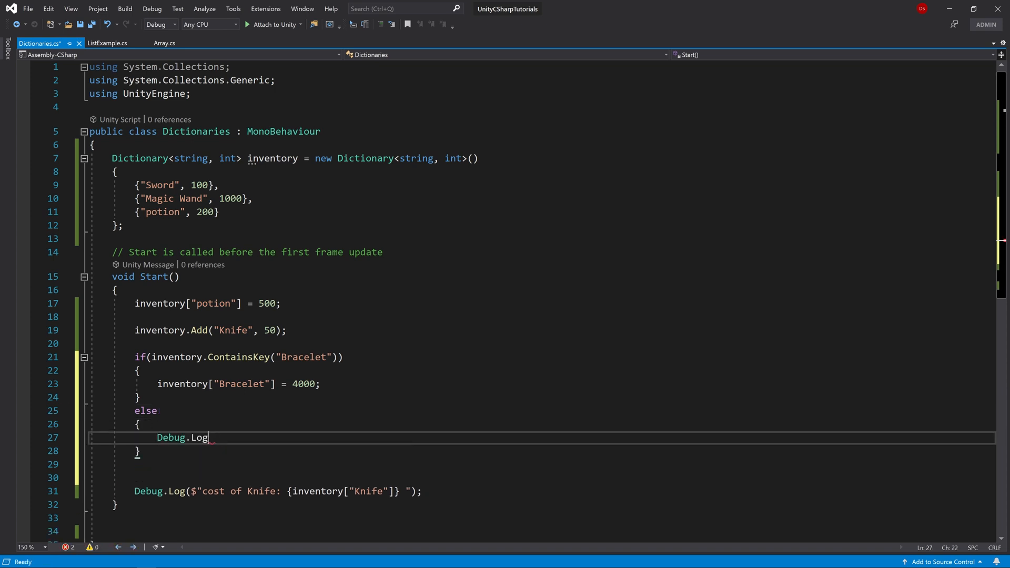
text(("no such item");)
text({"Bracelet", 4000 )
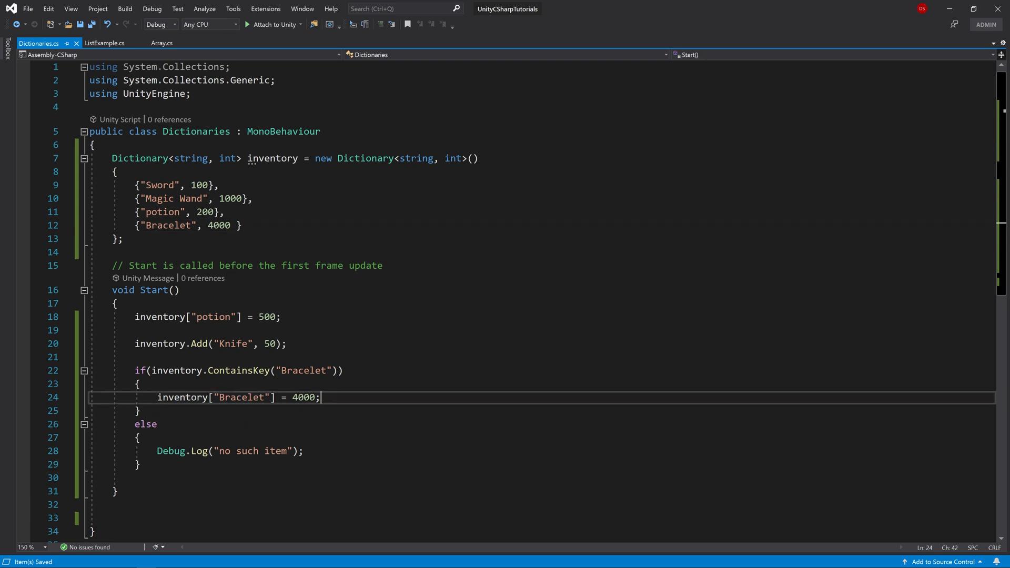
Add Debug.Log("bracelet found!") in the if branch and return to the script editor
text(de)
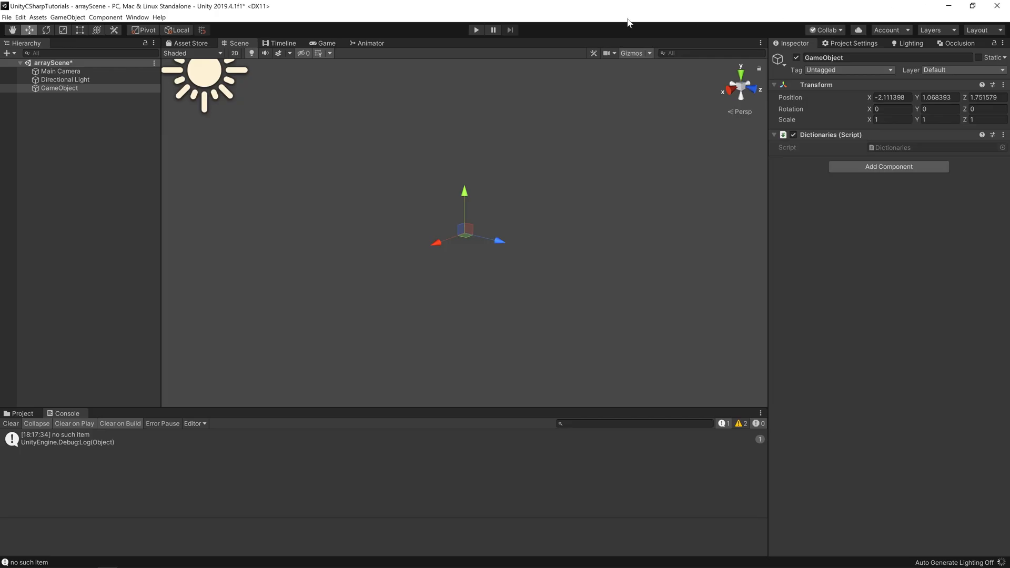
click(476, 29)
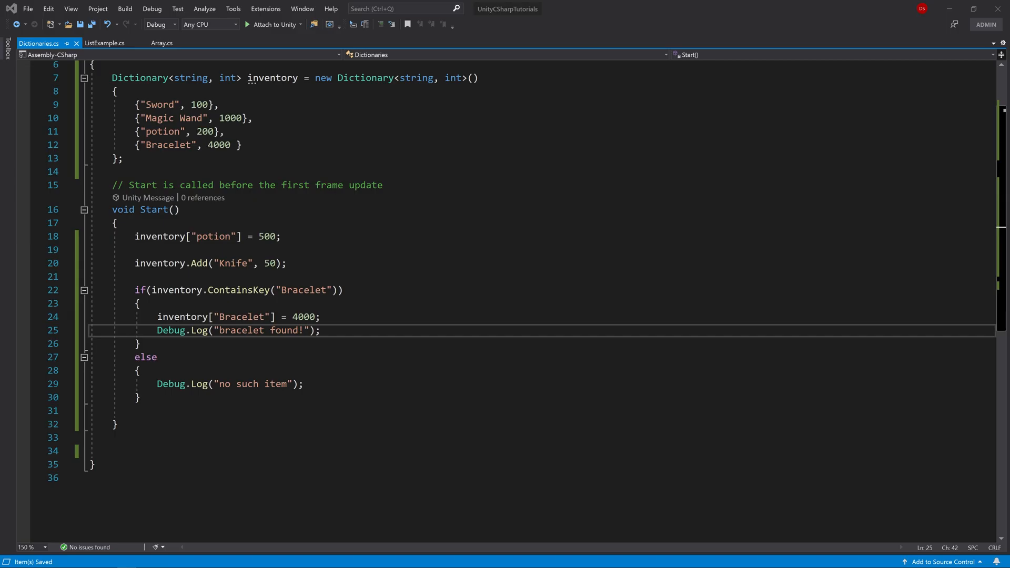
Replace Start's body with the single statement inventory.Remove("Sword");
drag(134, 236, 137, 397)
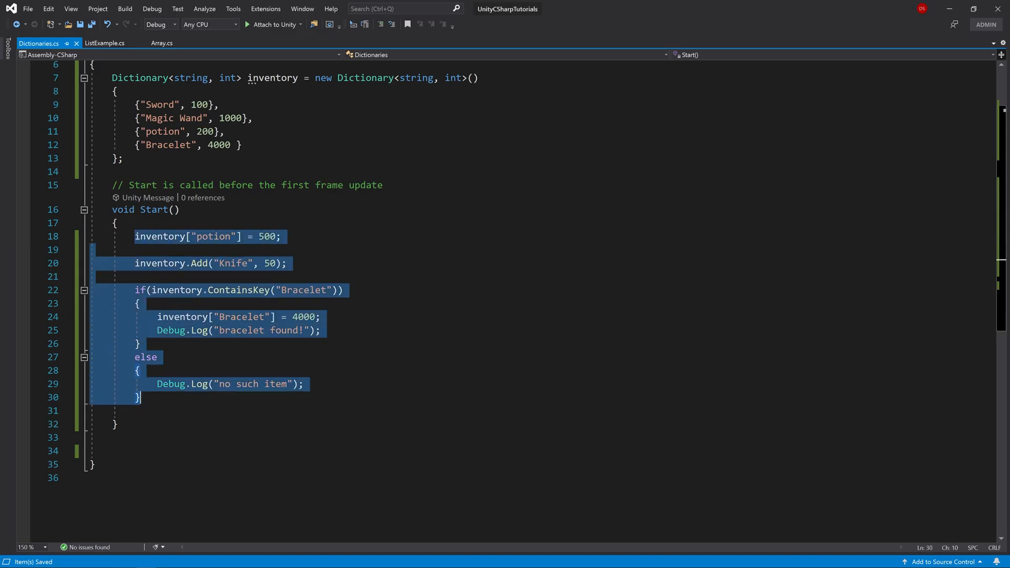
key(Delete)
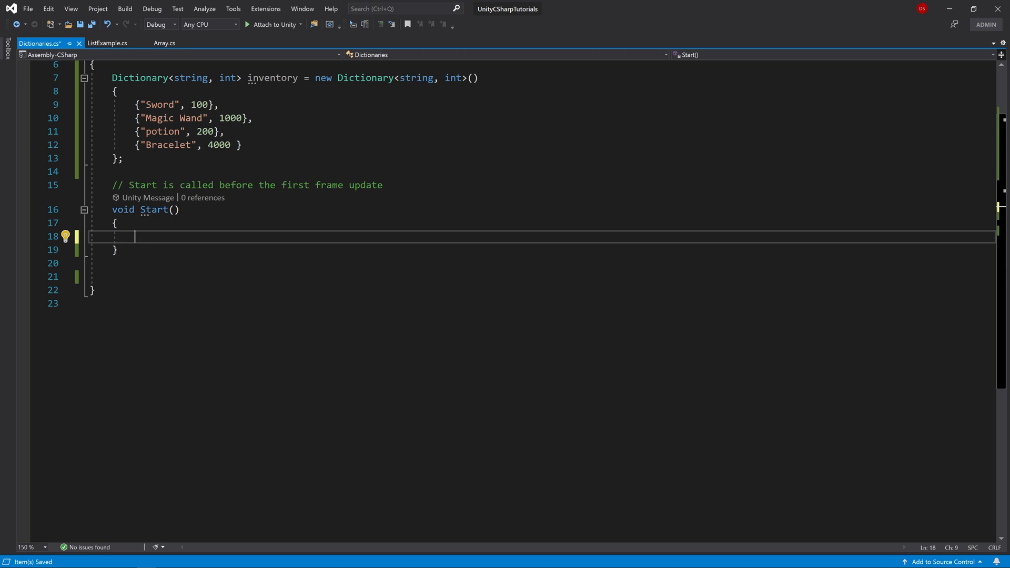
text(in)
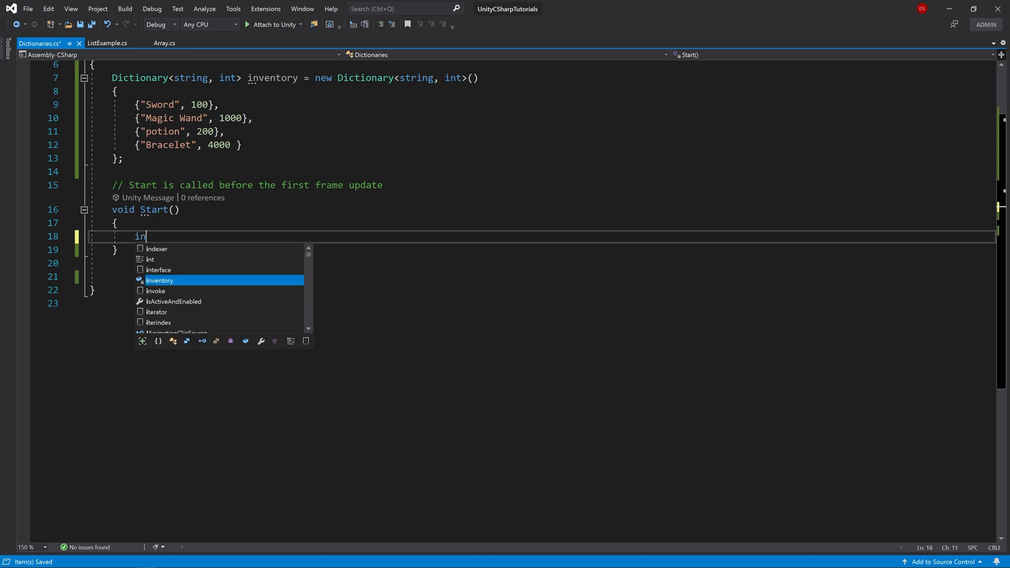
text(ventory.re)
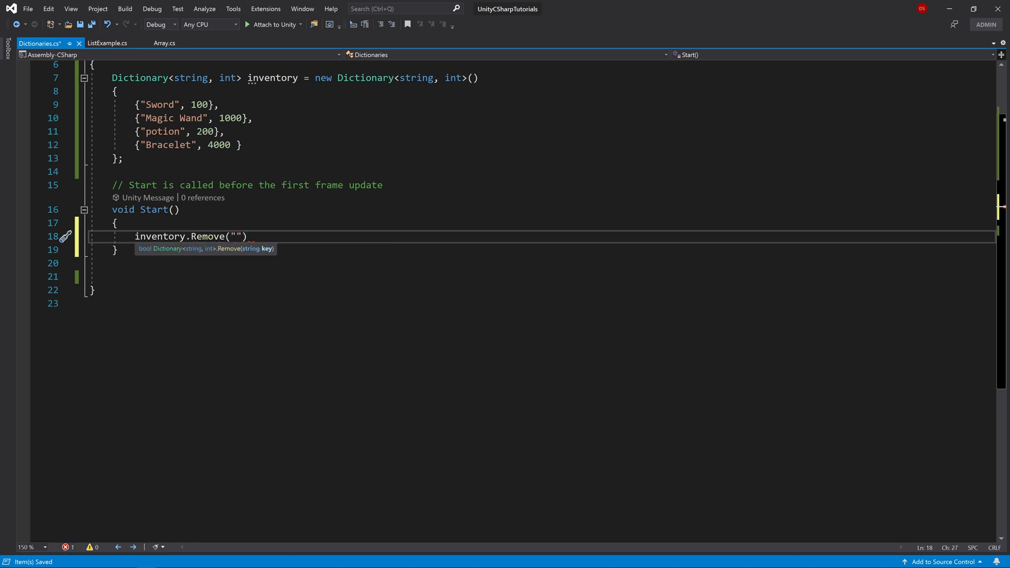
text(Sword)
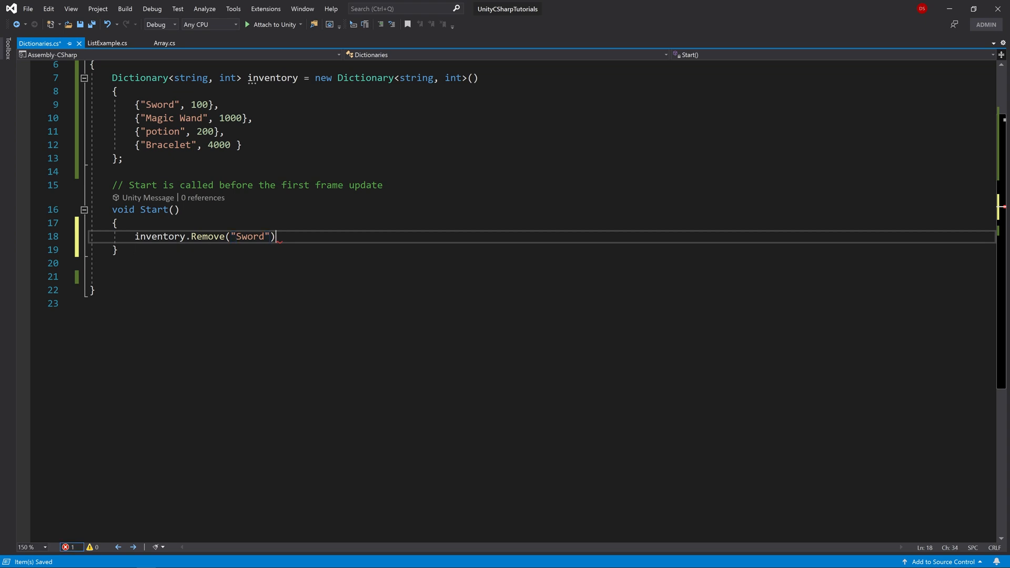
text(;)
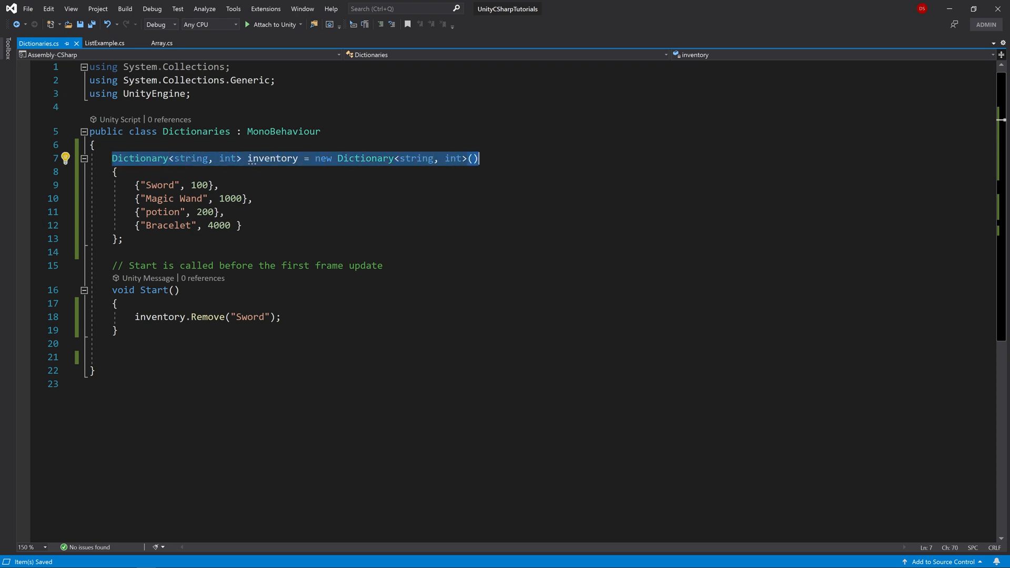
double_click(185, 158)
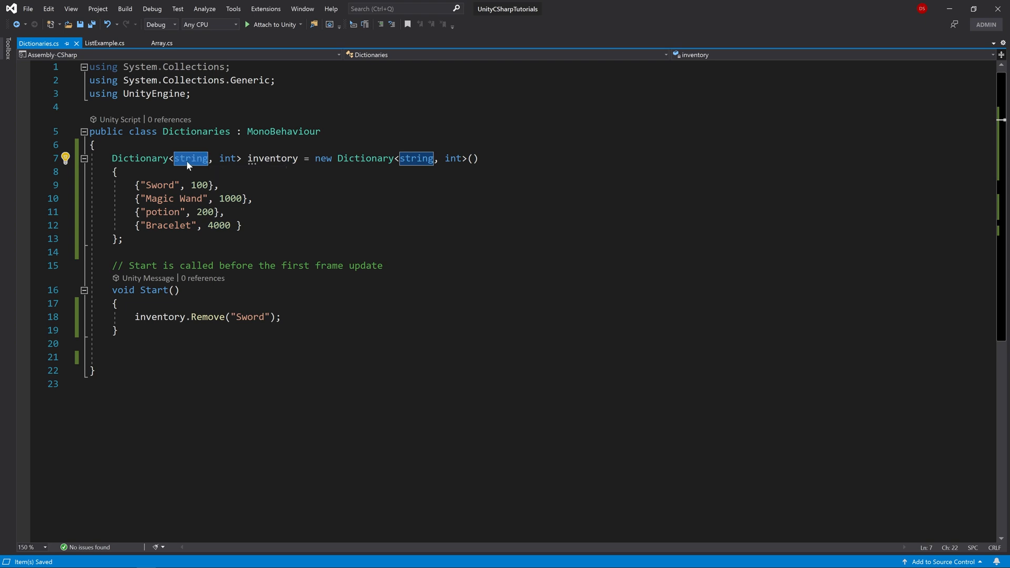
mouse_move(191, 159)
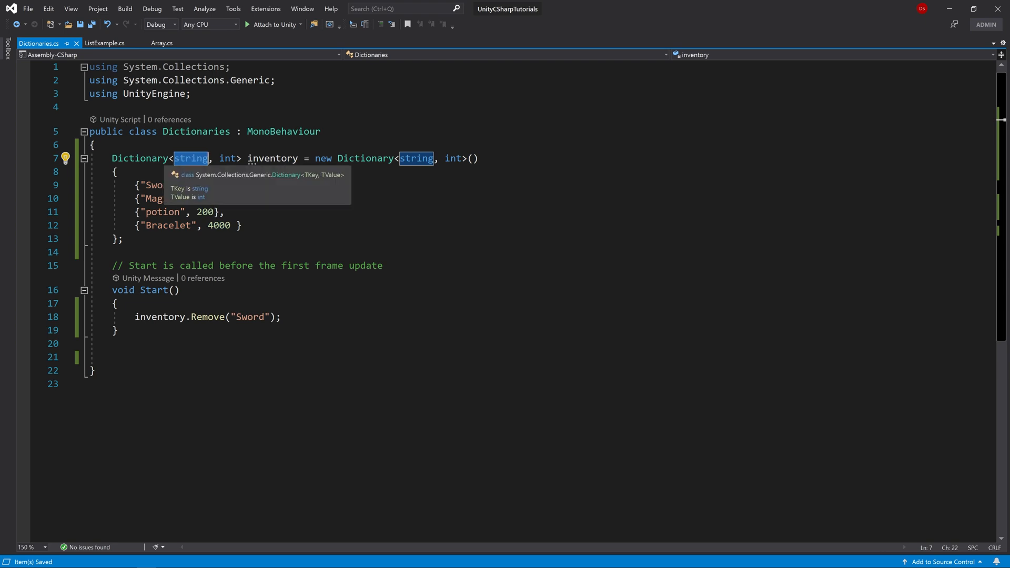